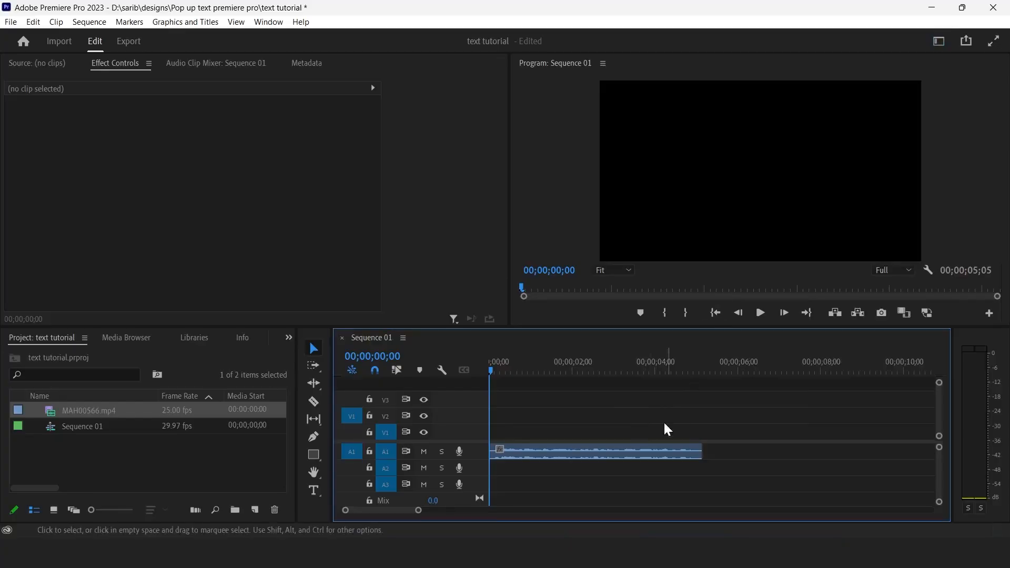
# Add 'Tutorials' as on-screen text, select it, and switch to the Captions and Graphics workspace
pyautogui.click(592, 451)
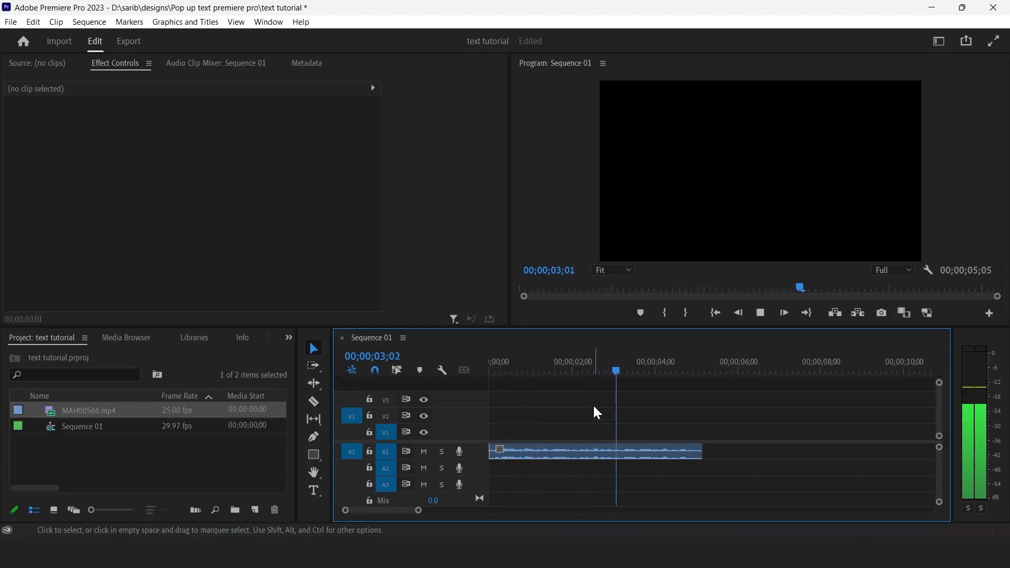
pyautogui.click(593, 451)
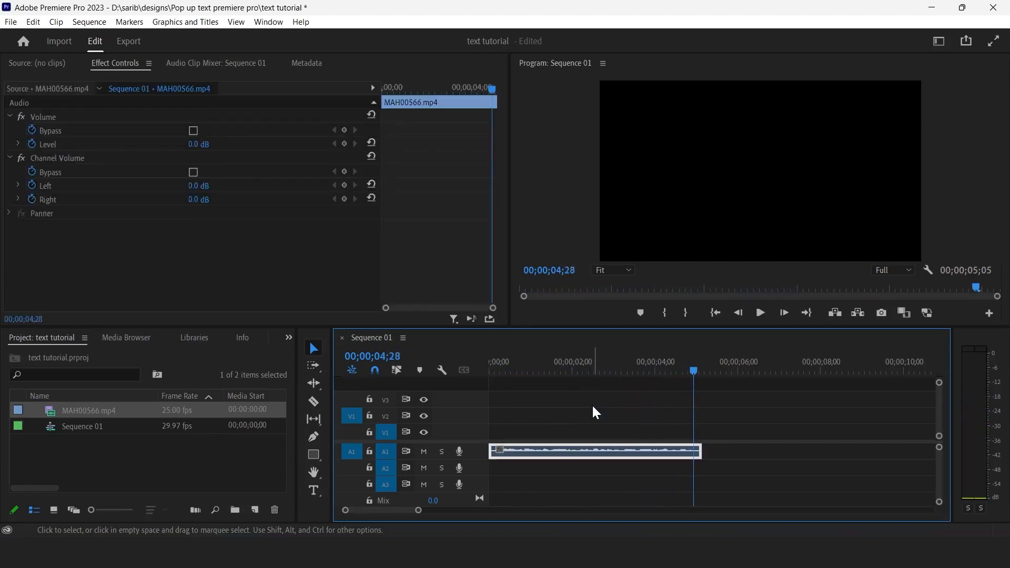
pyautogui.click(313, 490)
pyautogui.write('Tutorials')
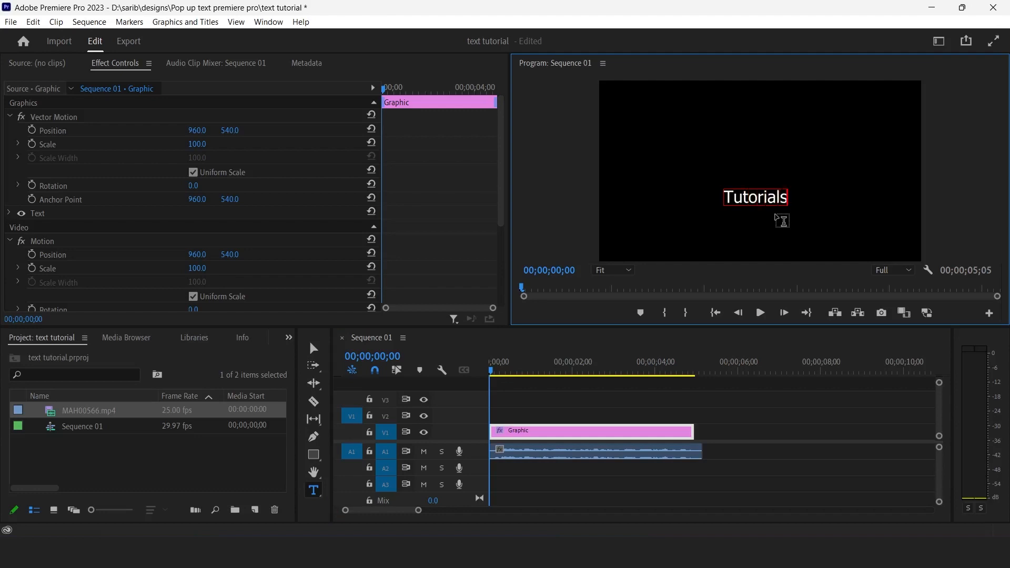
pyautogui.doubleClick(755, 196)
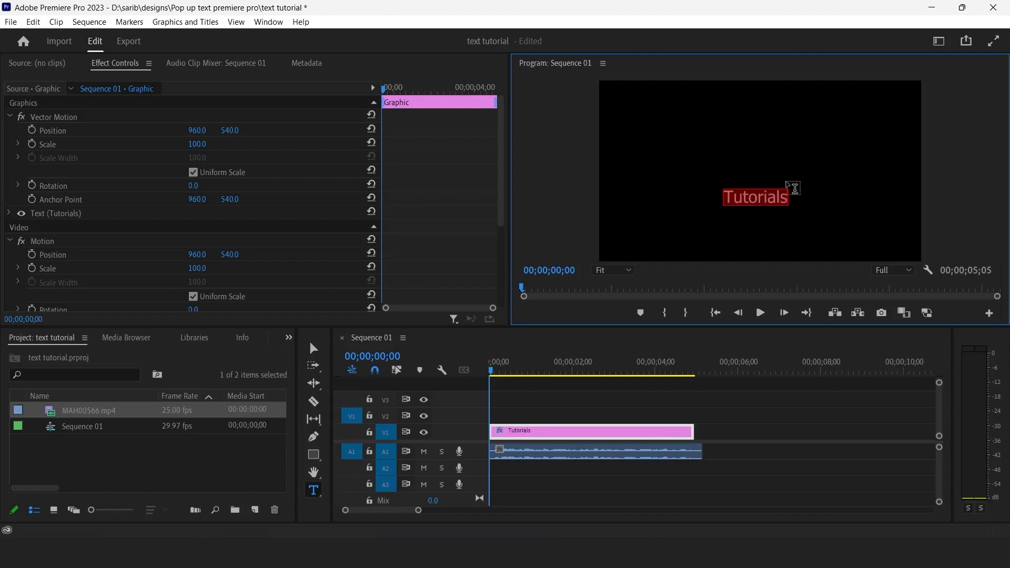
pyautogui.click(938, 40)
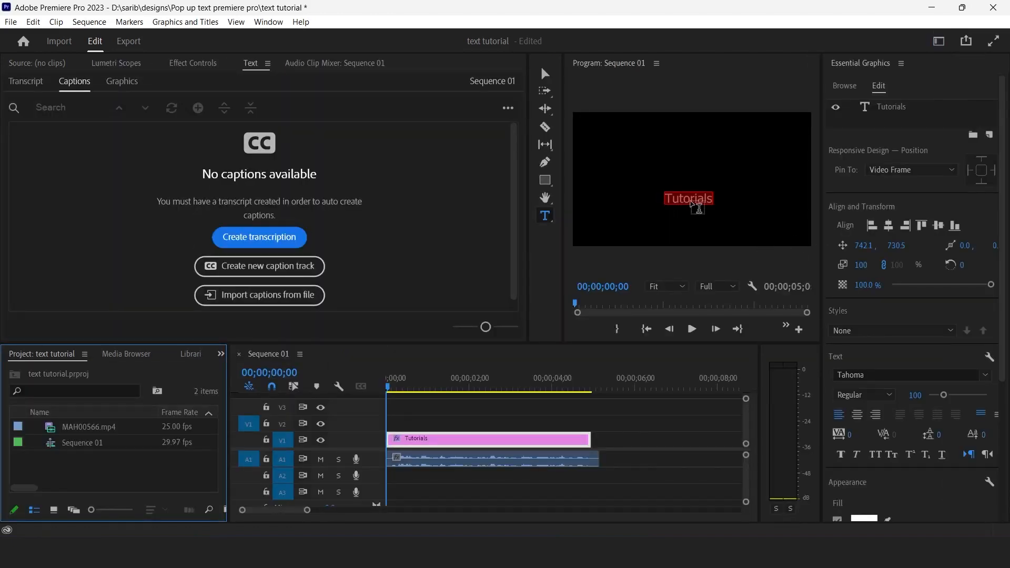
pyautogui.moveTo(888, 226)
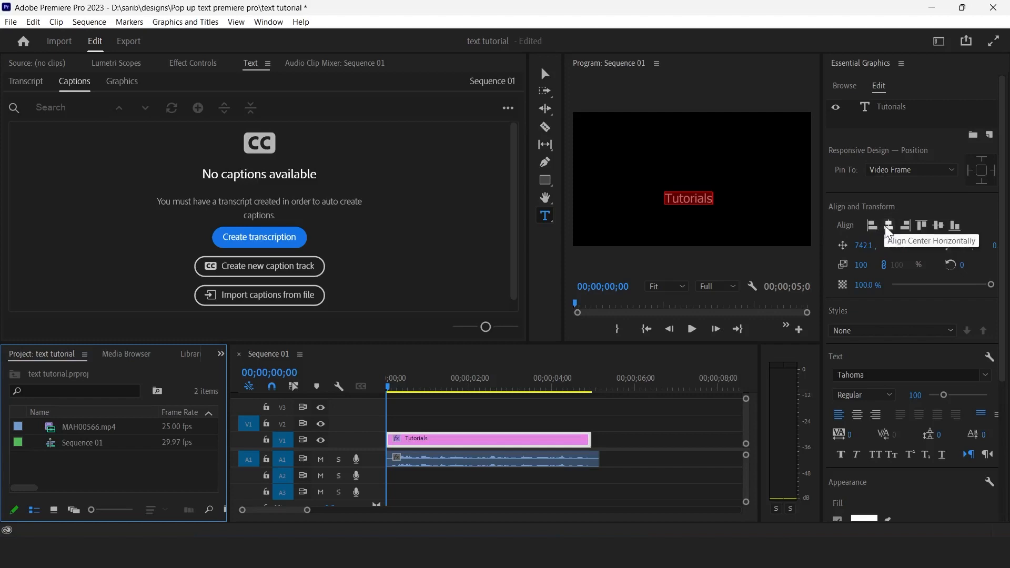
# Centre Tutorials horizontally, save it as 'New text style', and centre-align the text
pyautogui.click(889, 225)
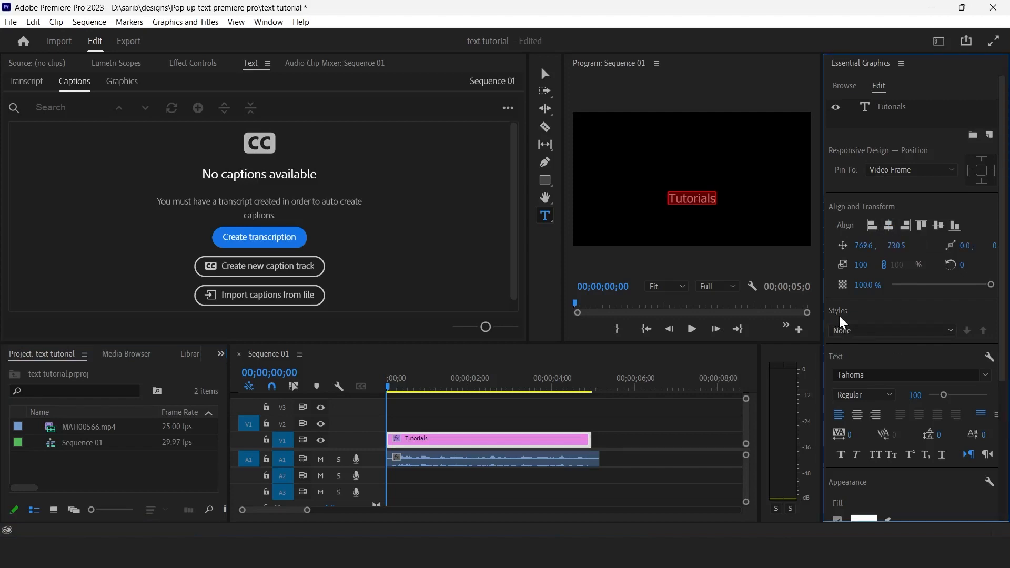
pyautogui.click(893, 330)
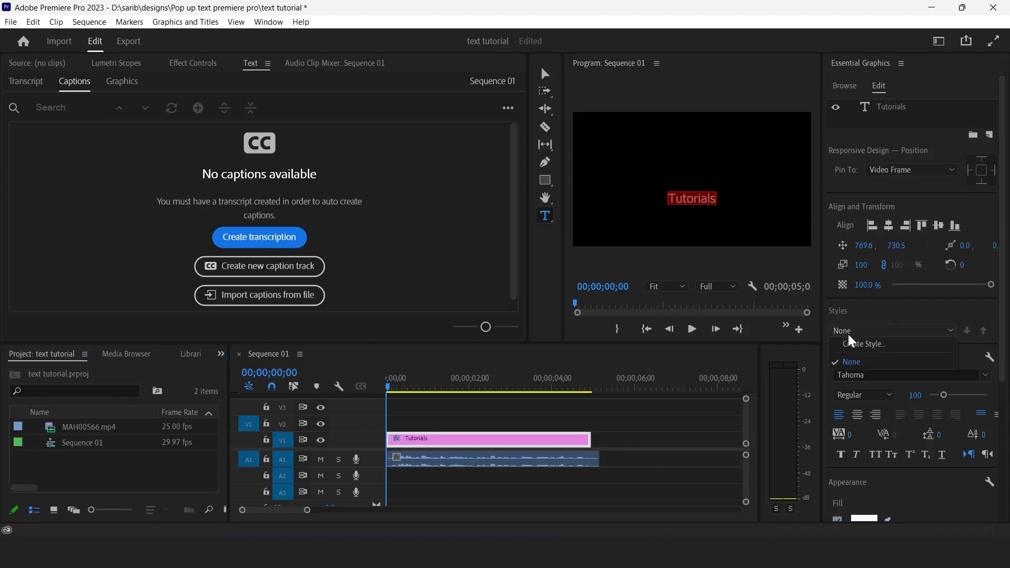
pyautogui.click(864, 344)
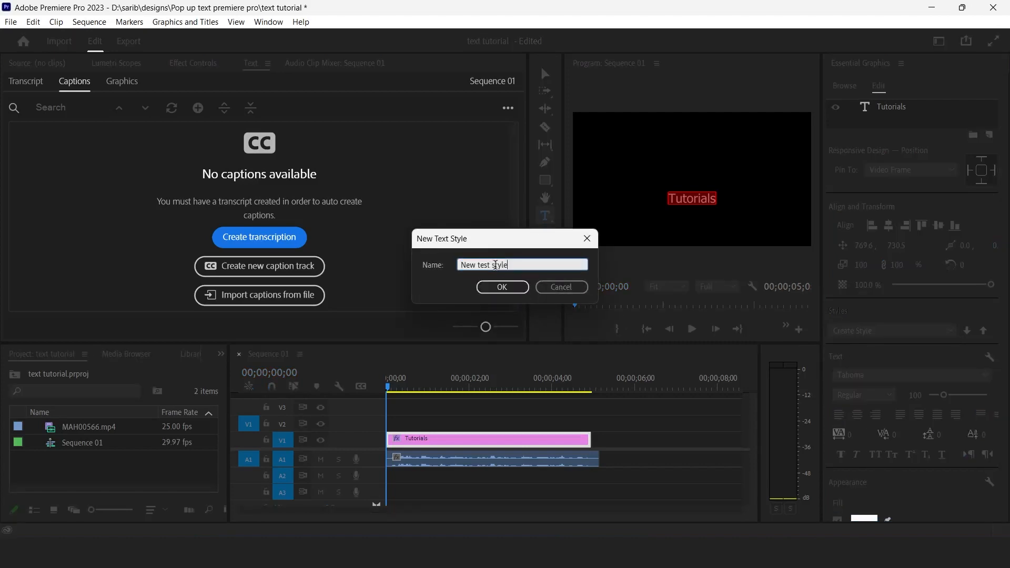
pyautogui.click(502, 287)
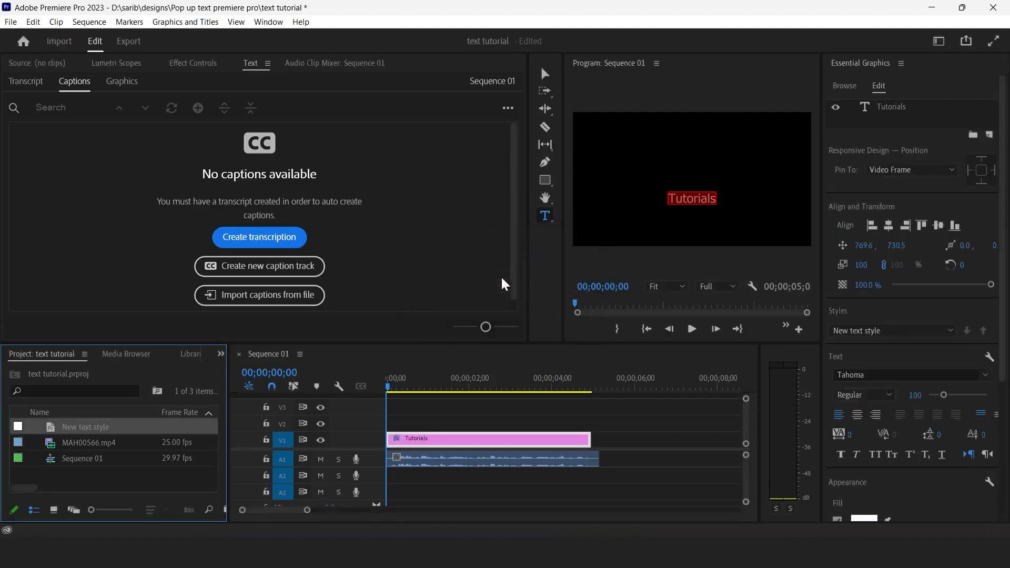
pyautogui.moveTo(859, 414)
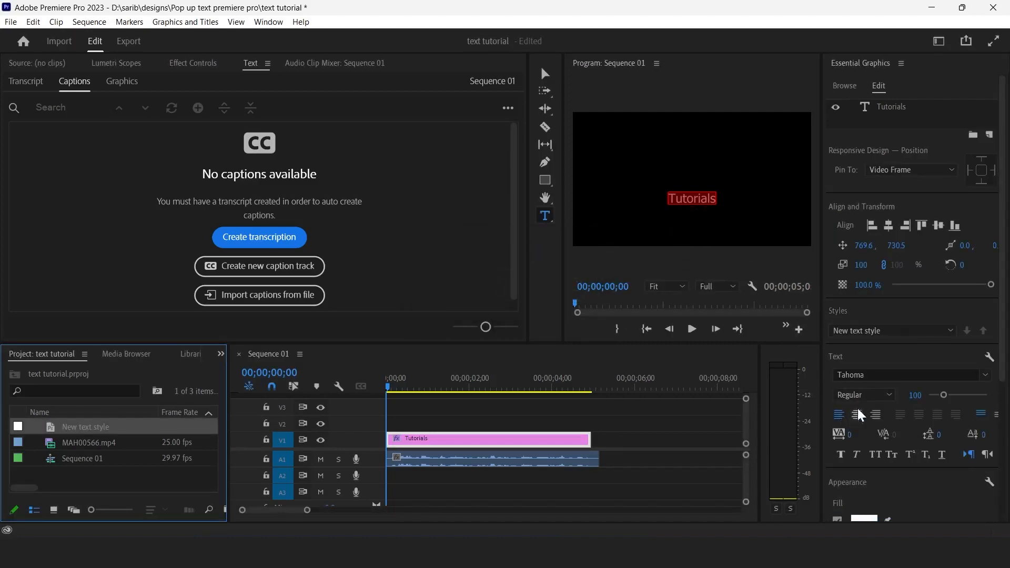
pyautogui.click(909, 374)
pyautogui.write('Springwood Display DEMO')
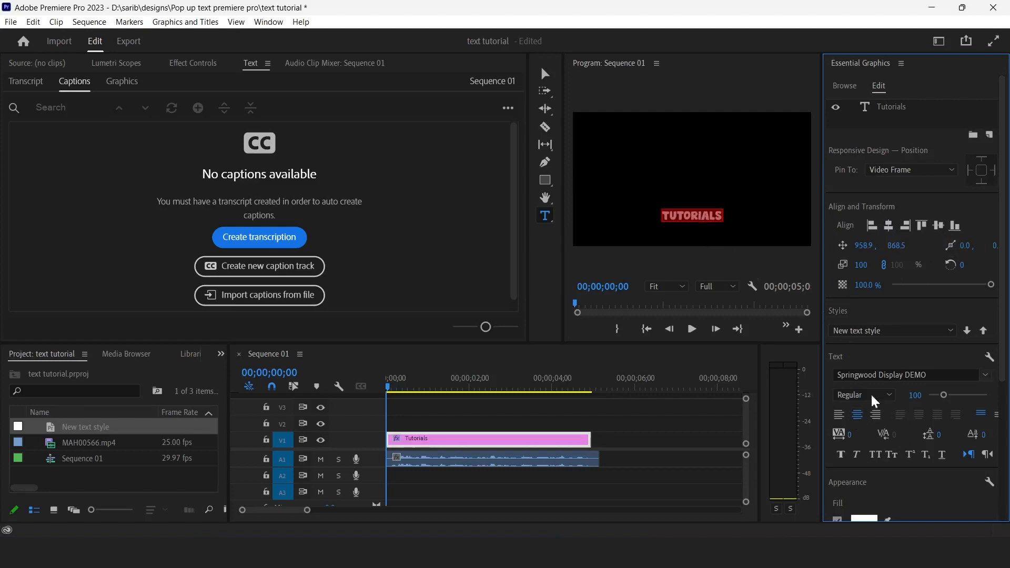
# Set the Tutorials text fill to bright yellow, then deselect the sequence
pyautogui.scroll(-3)
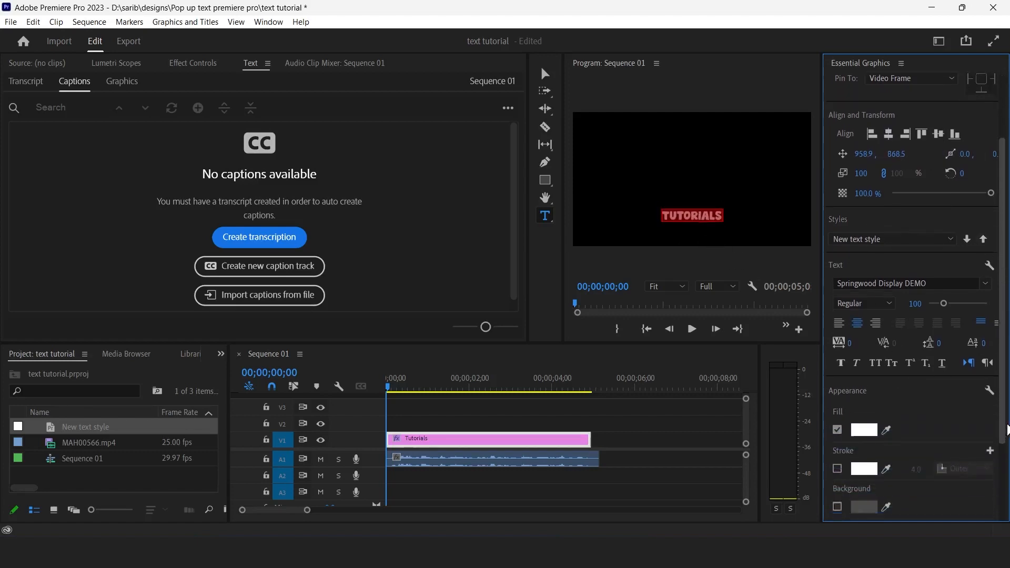
pyautogui.click(863, 429)
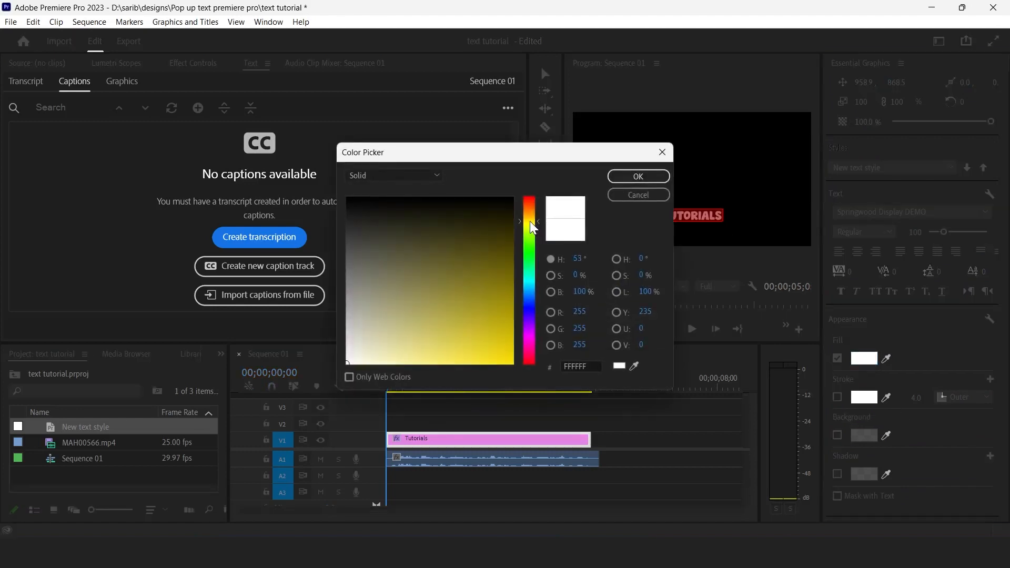
pyautogui.click(496, 363)
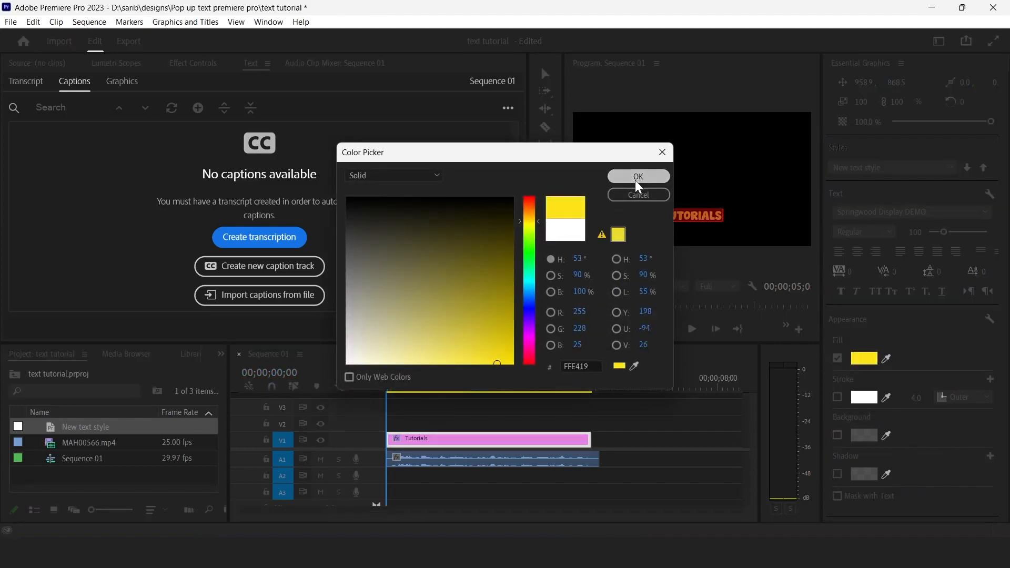
pyautogui.click(637, 177)
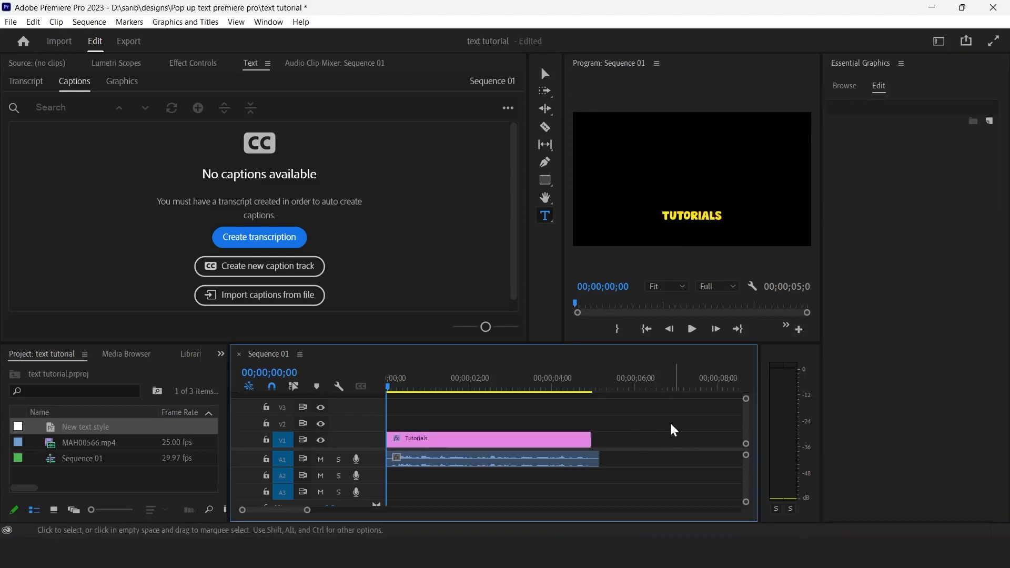
pyautogui.click(488, 439)
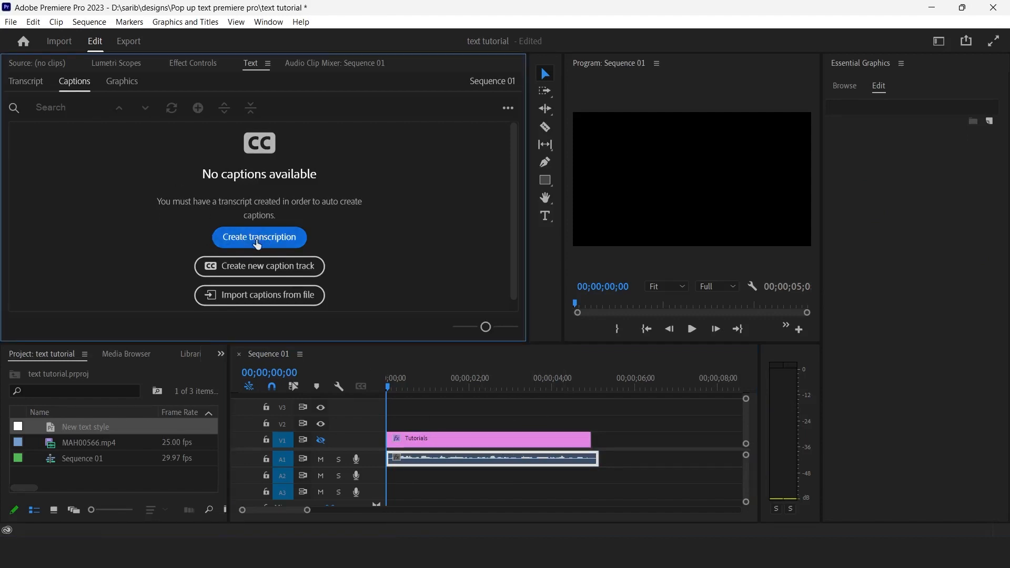
# Create an English transcript from the Audio 1 track
pyautogui.click(259, 237)
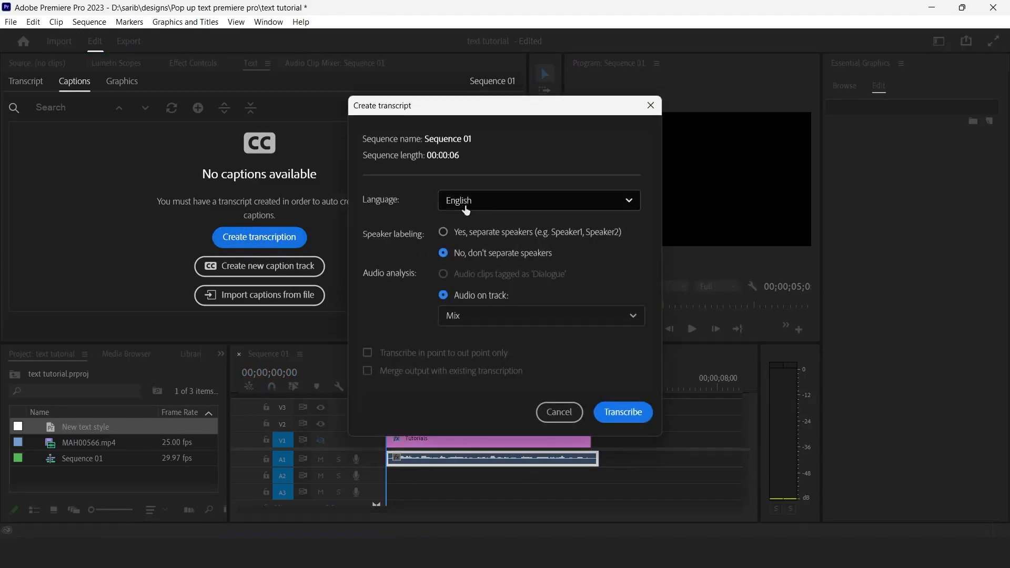
pyautogui.moveTo(468, 235)
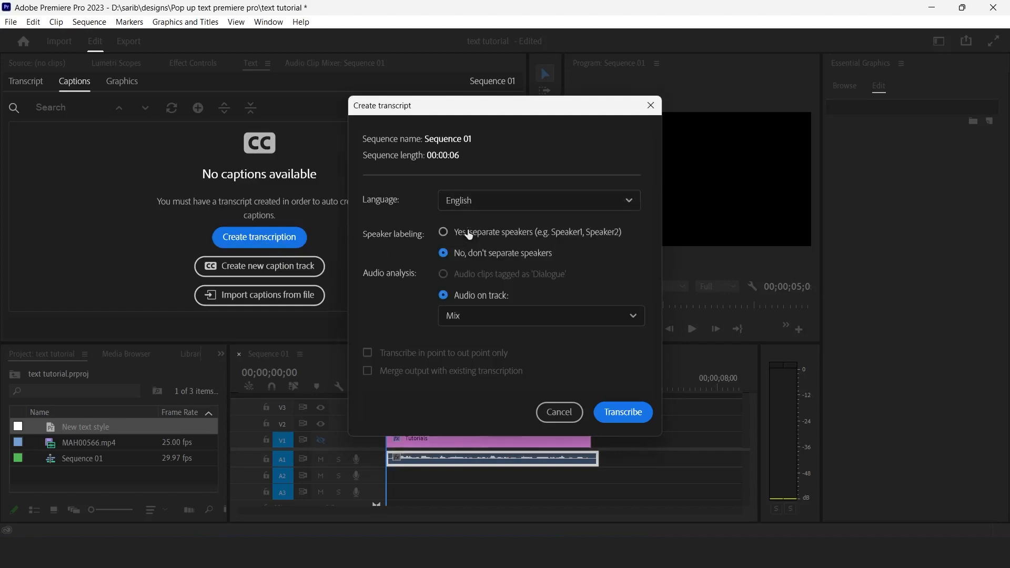
pyautogui.moveTo(419, 235)
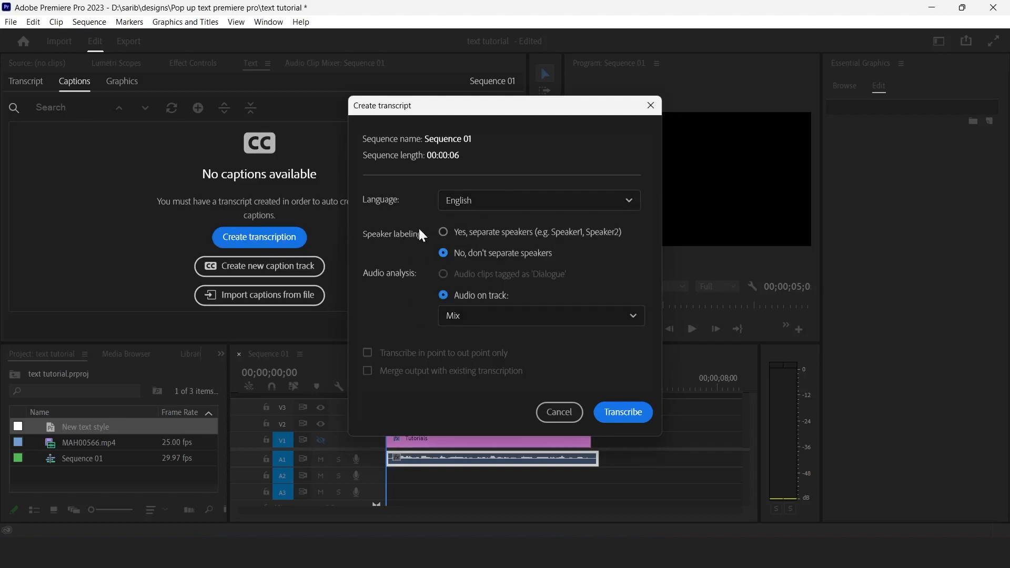
pyautogui.moveTo(473, 260)
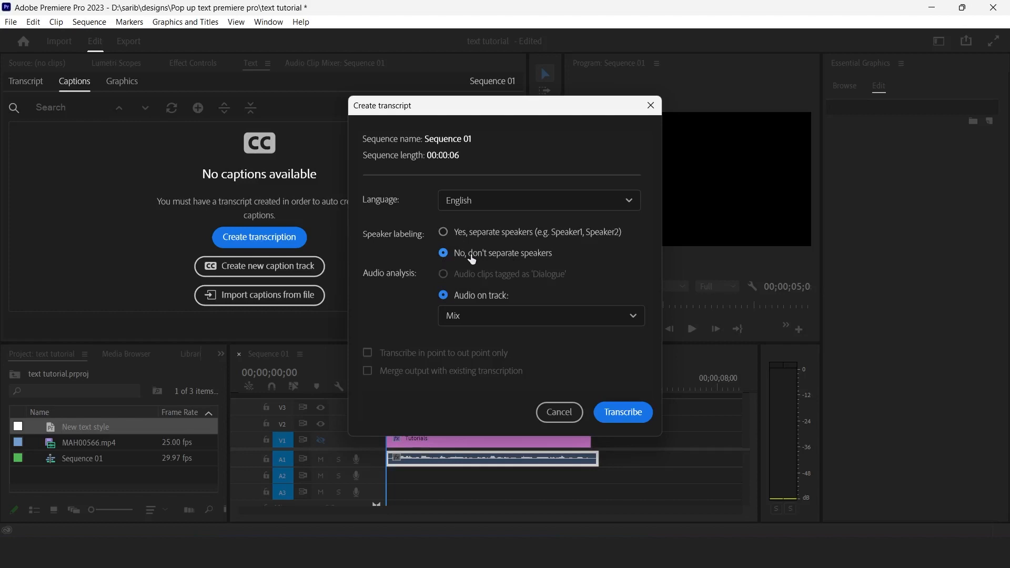
pyautogui.moveTo(460, 301)
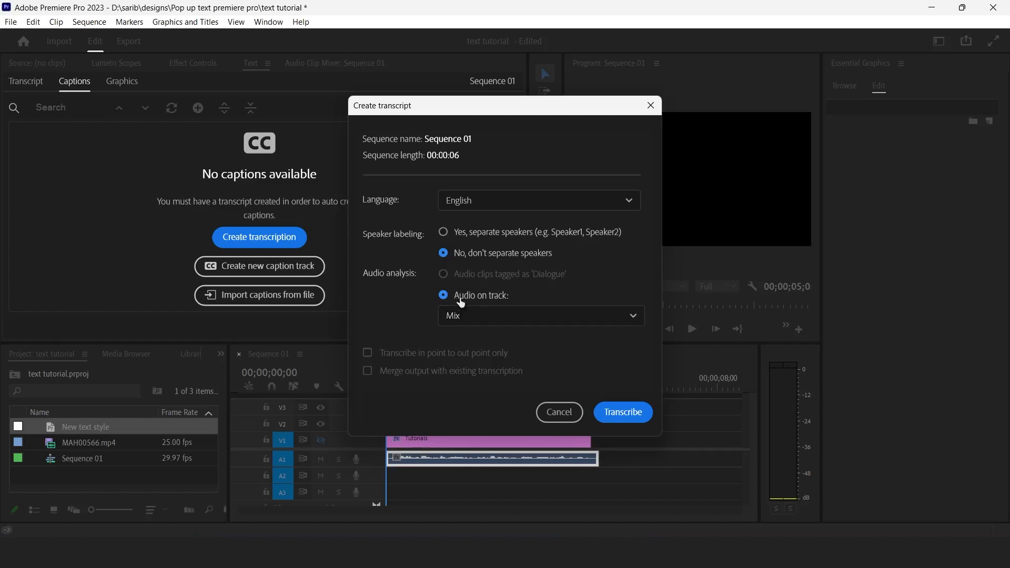
pyautogui.click(540, 316)
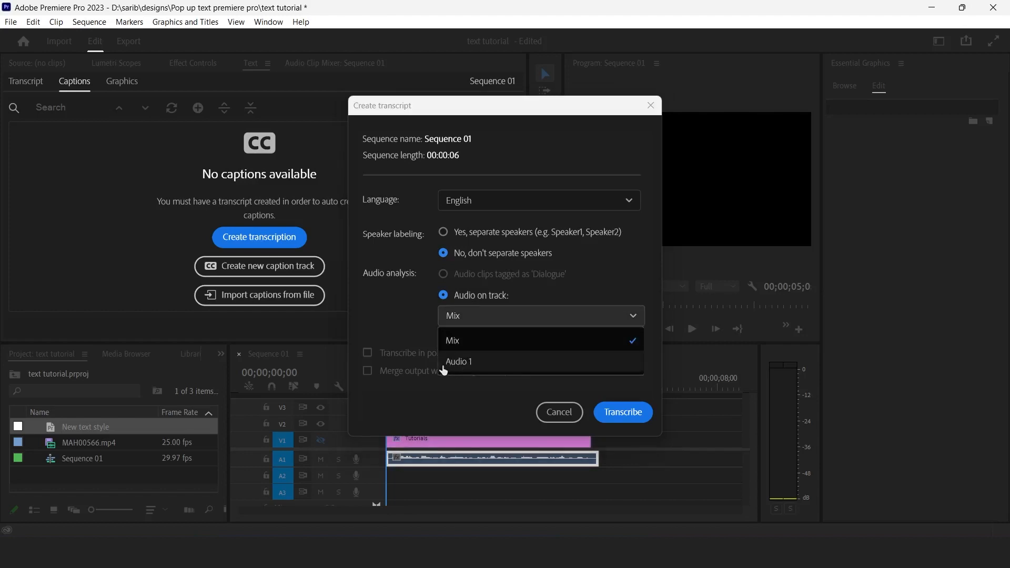
pyautogui.click(457, 361)
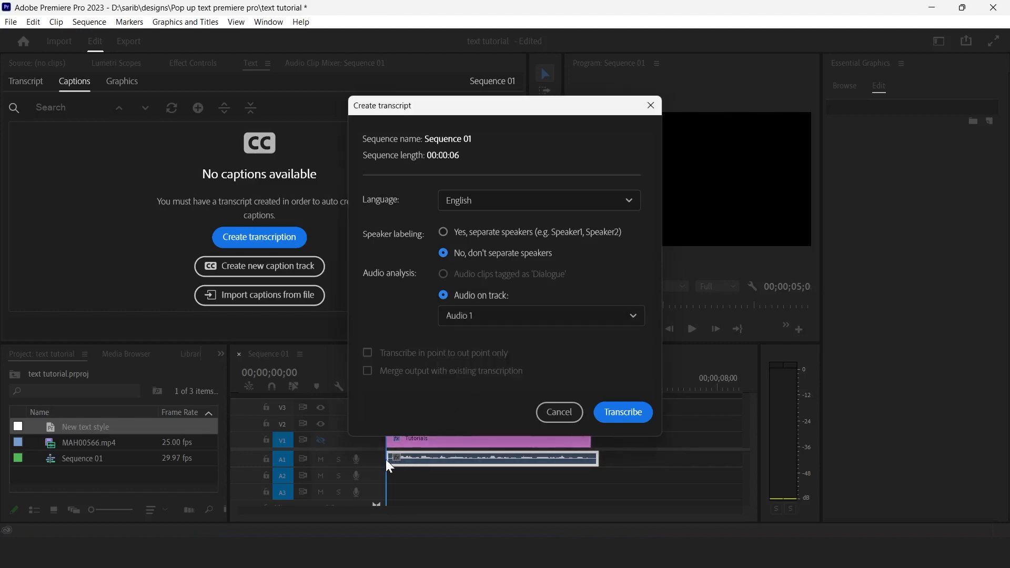
pyautogui.moveTo(503, 344)
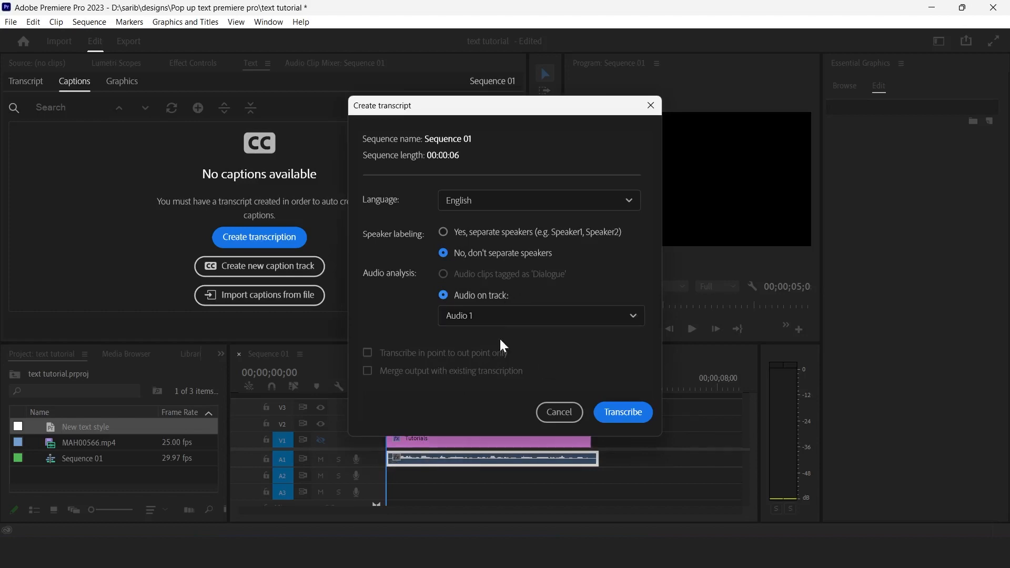
pyautogui.click(621, 411)
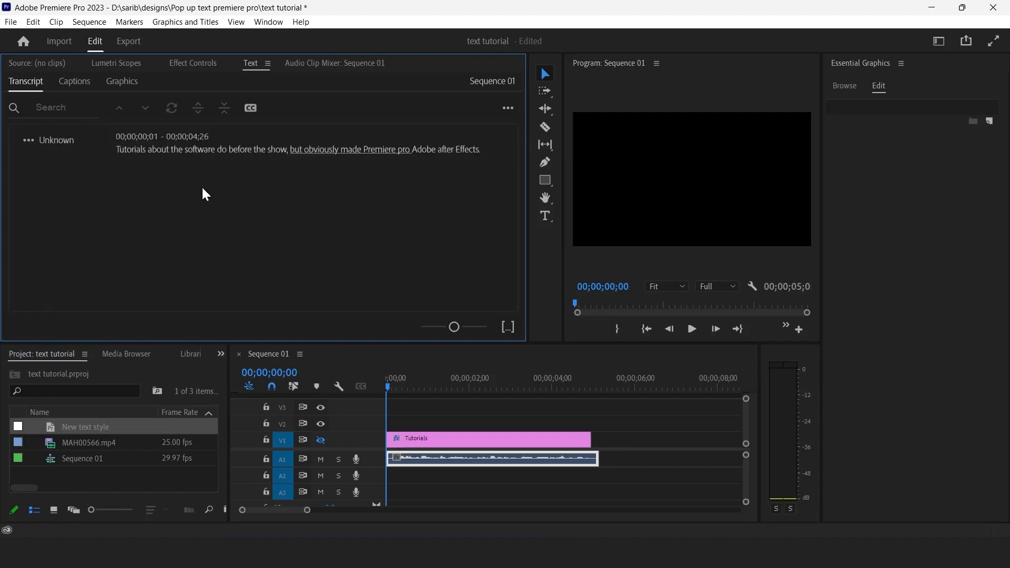
# Fix misheard transcript words, starting with 'Tutorials' and the word 'do'
pyautogui.doubleClick(130, 148)
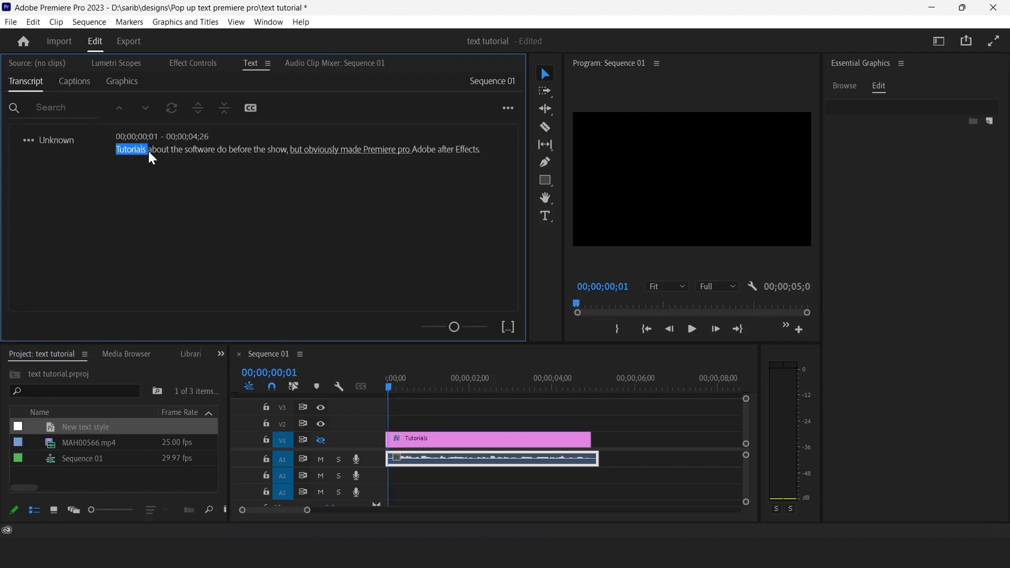
pyautogui.click(222, 149)
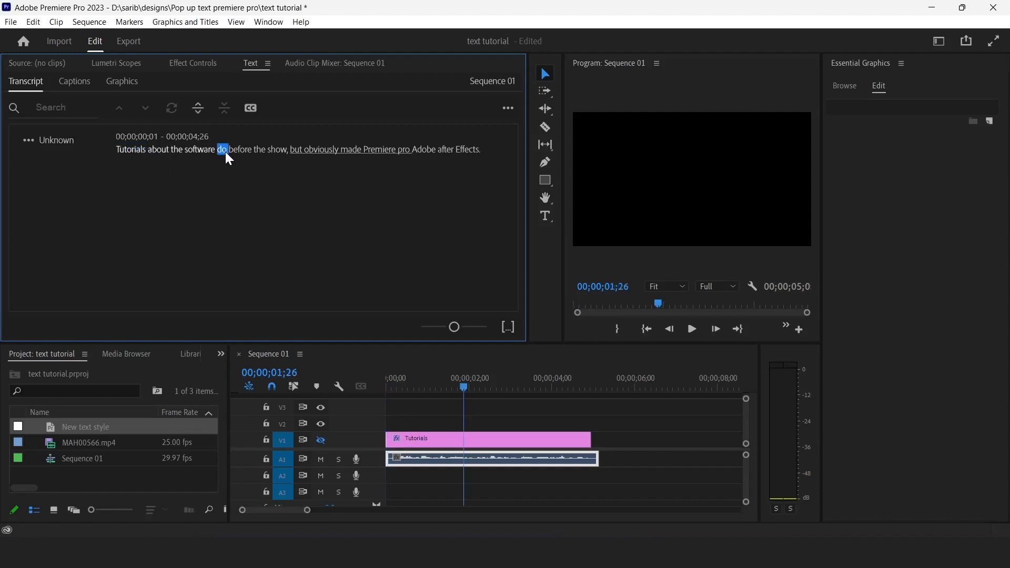
pyautogui.doubleClick(222, 149)
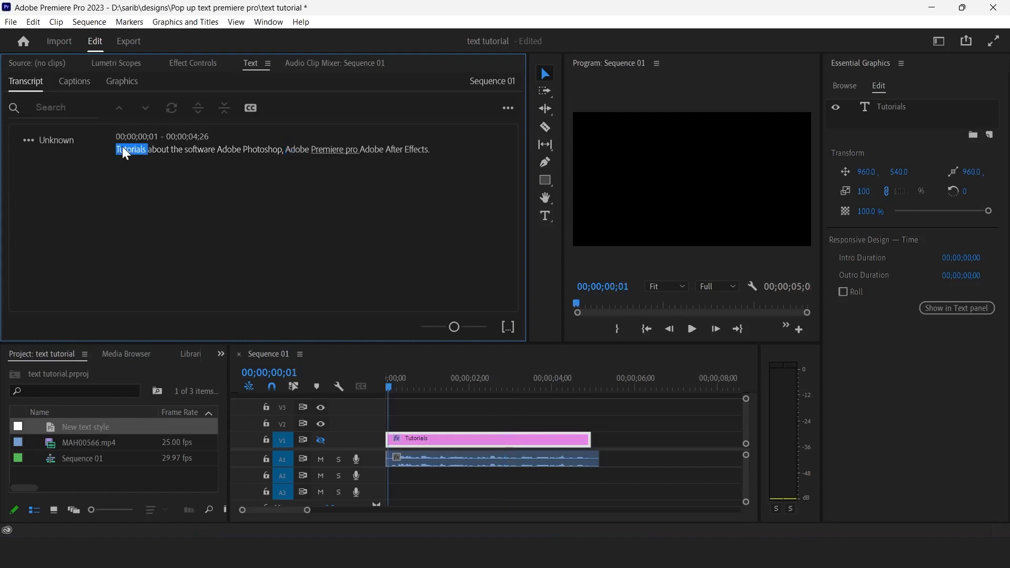
pyautogui.moveTo(250, 107)
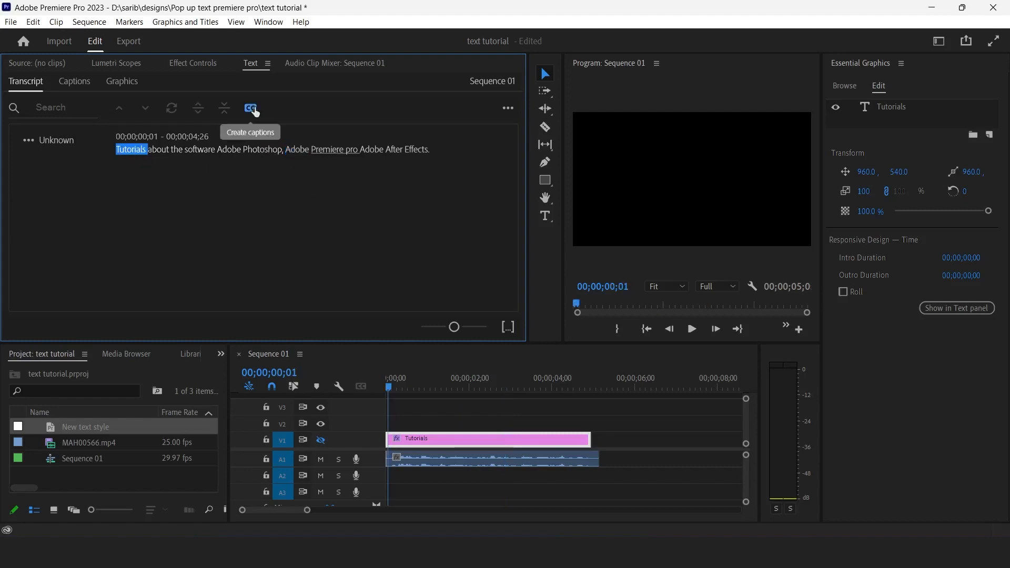
# Start caption creation from the transcript and expand its length and duration preferences
pyautogui.click(250, 107)
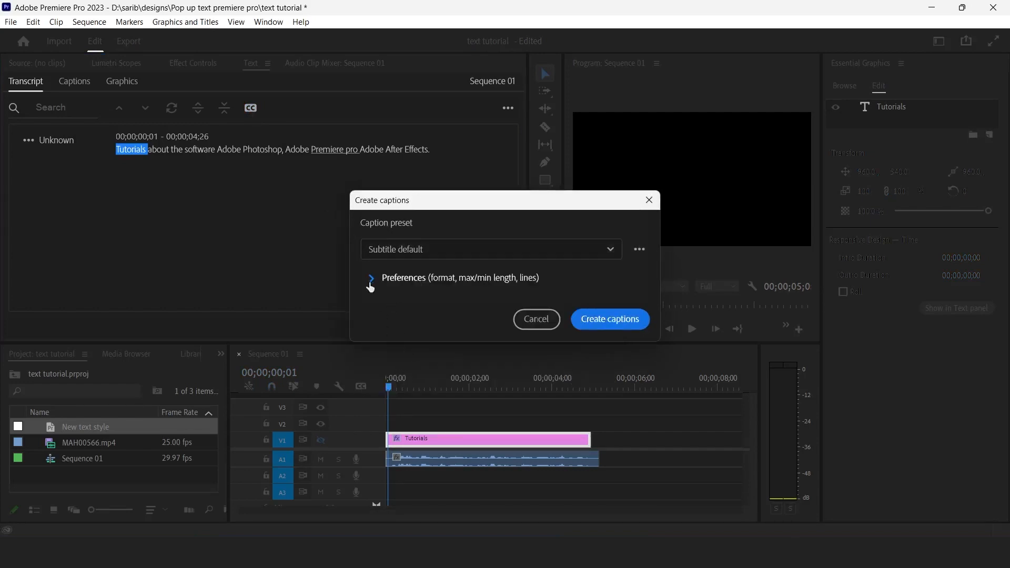
pyautogui.click(371, 281)
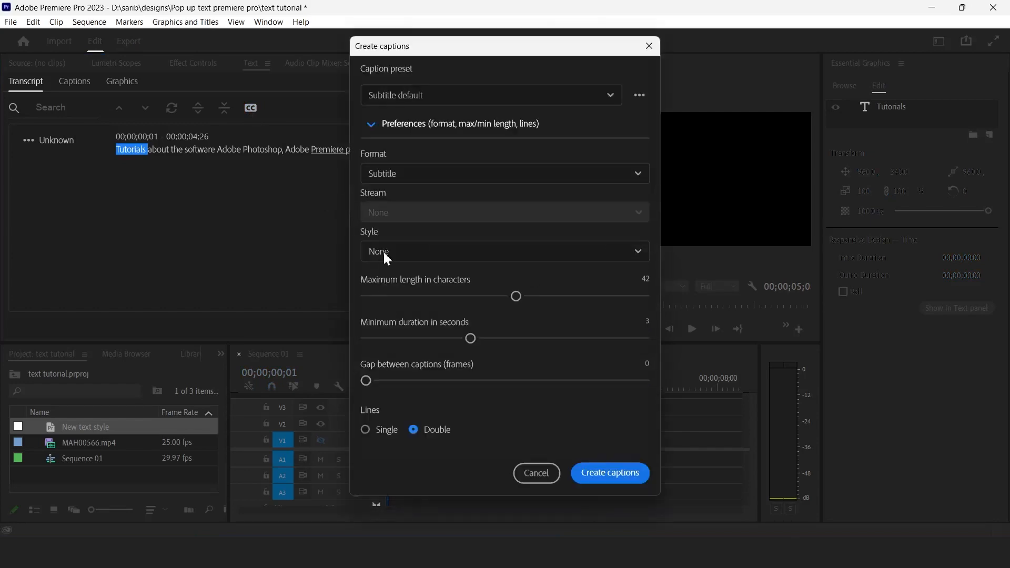
pyautogui.moveTo(504, 304)
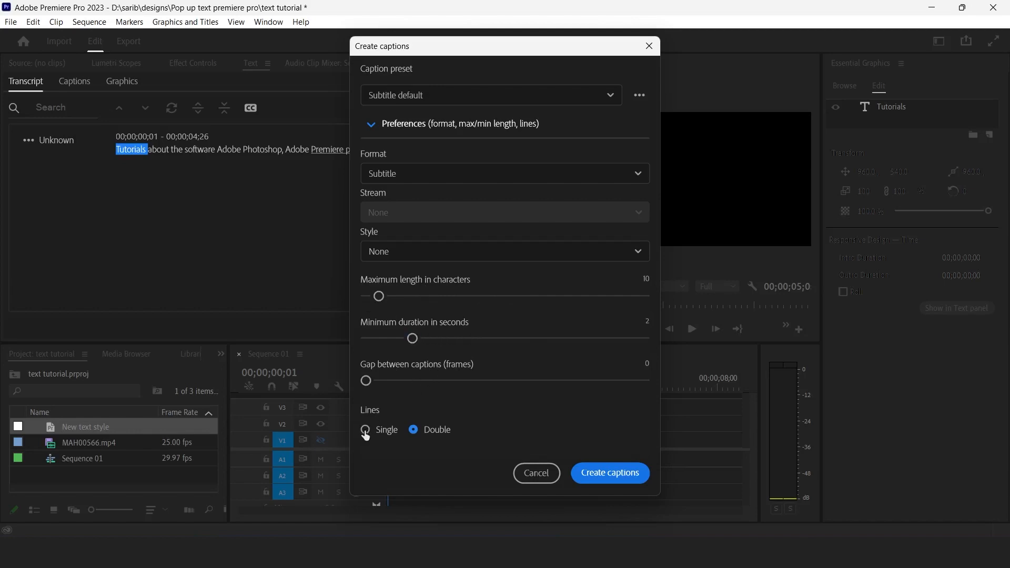
# Generate single-line captions from the transcript and play back the sequence to review them
pyautogui.click(609, 473)
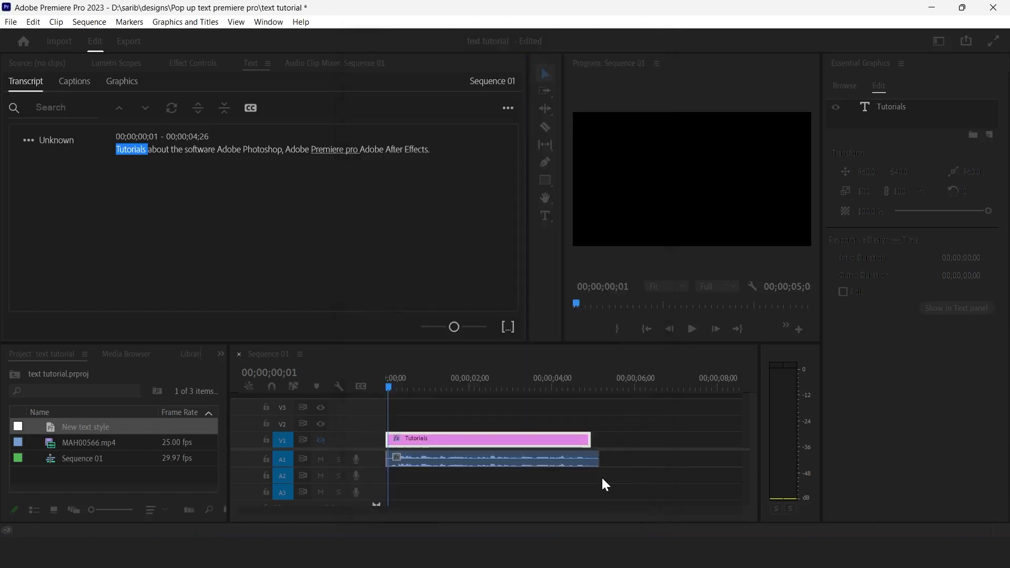
pyautogui.click(74, 81)
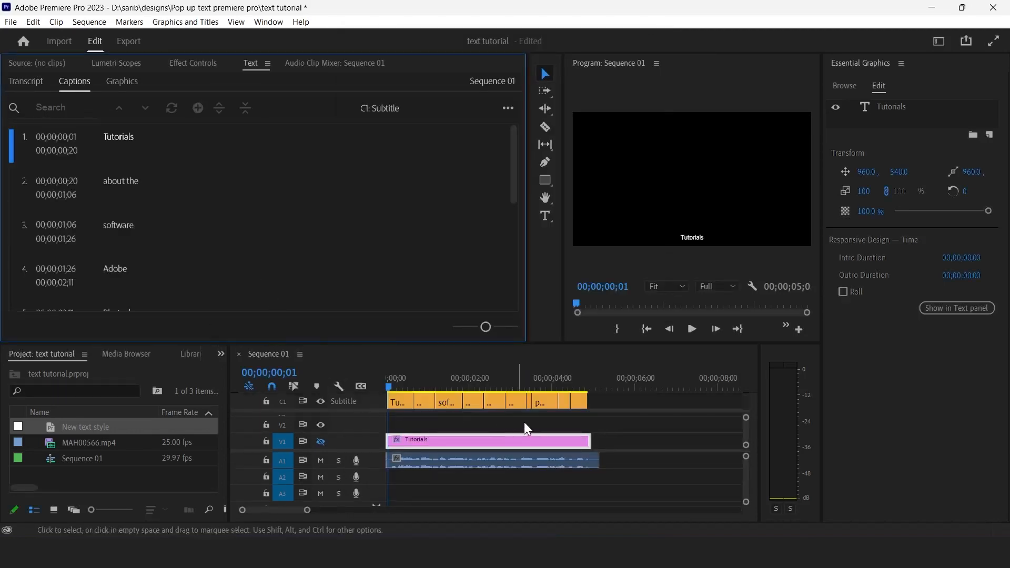
pyautogui.click(425, 402)
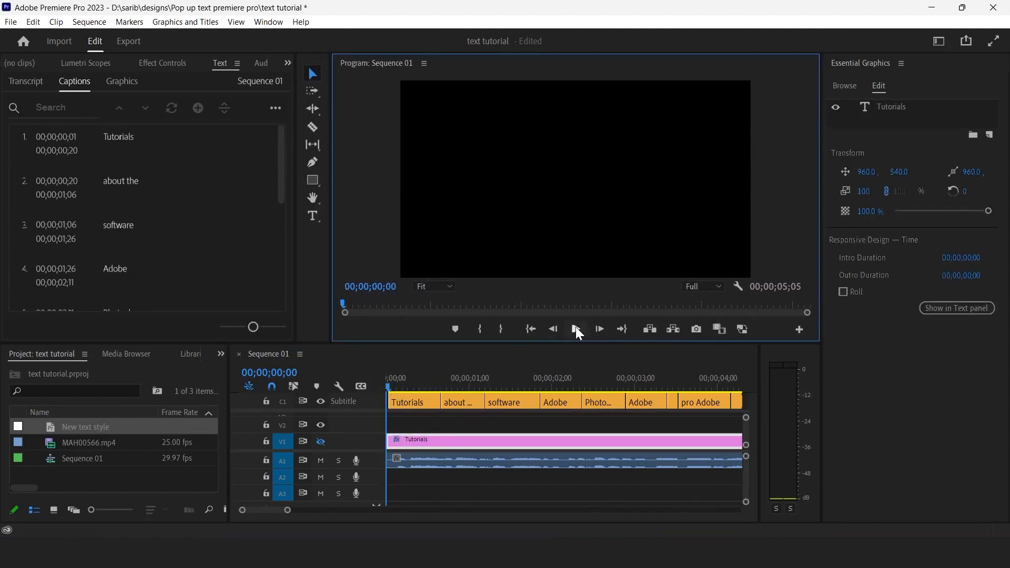
pyautogui.click(575, 329)
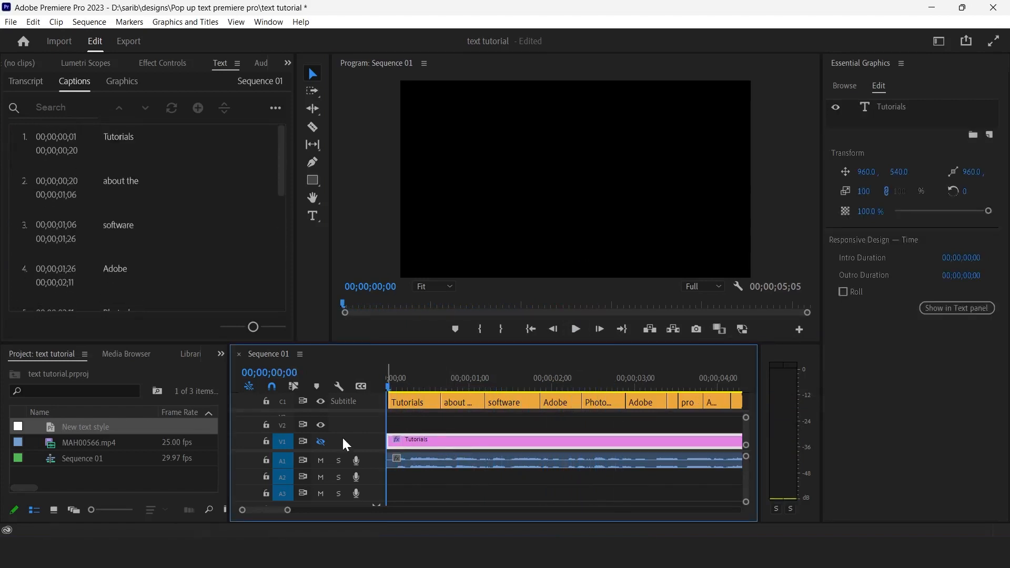
# Show the yellow TUTORIALS title again and save its look as the 'Yellow text' style
pyautogui.click(320, 441)
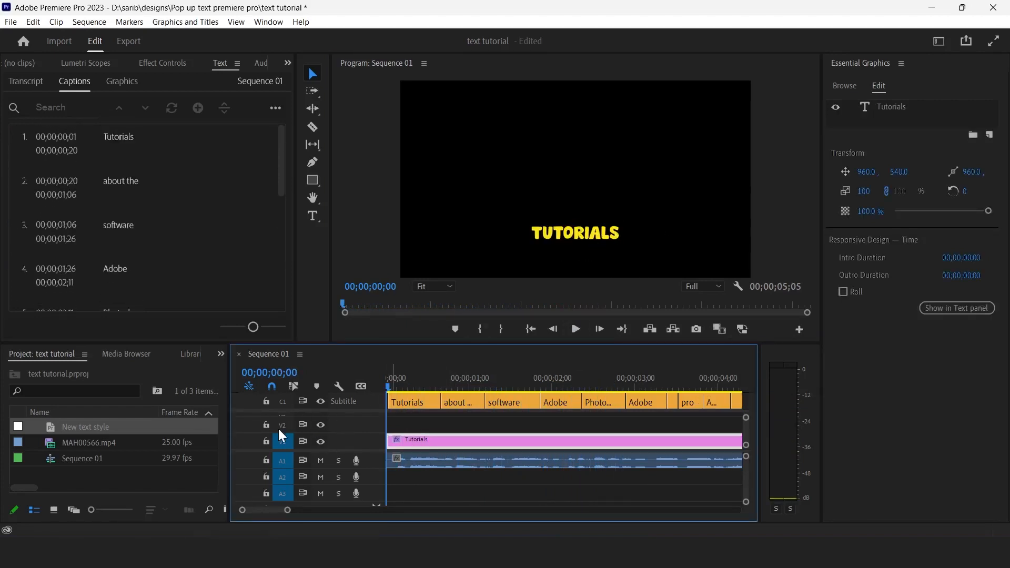
pyautogui.click(574, 232)
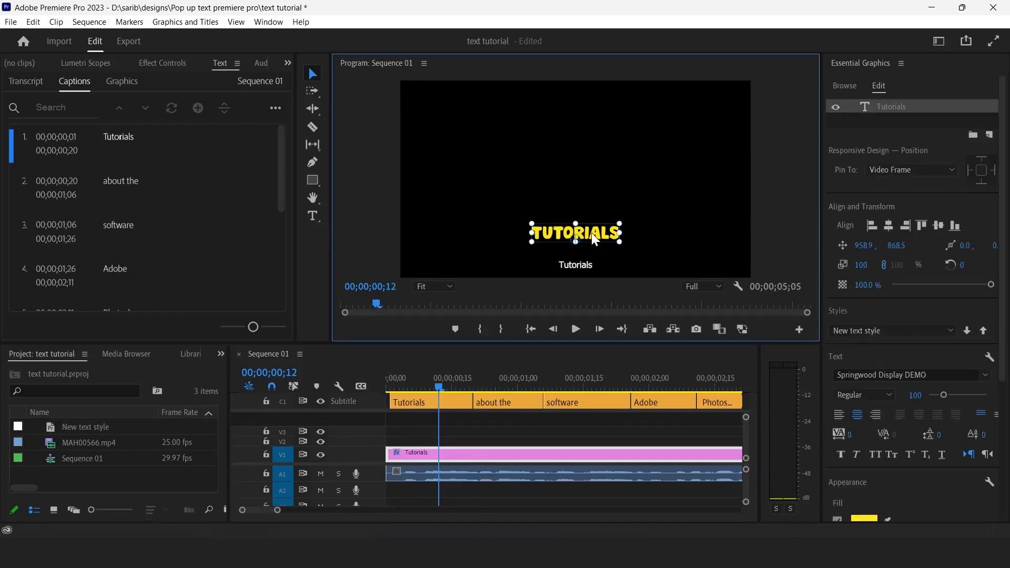
pyautogui.moveTo(672, 299)
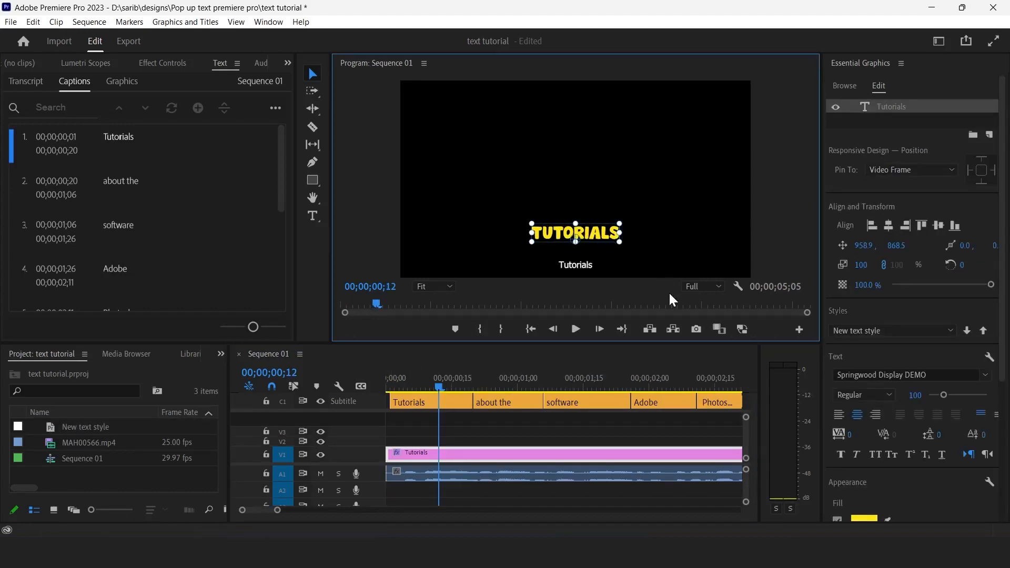
pyautogui.moveTo(862, 338)
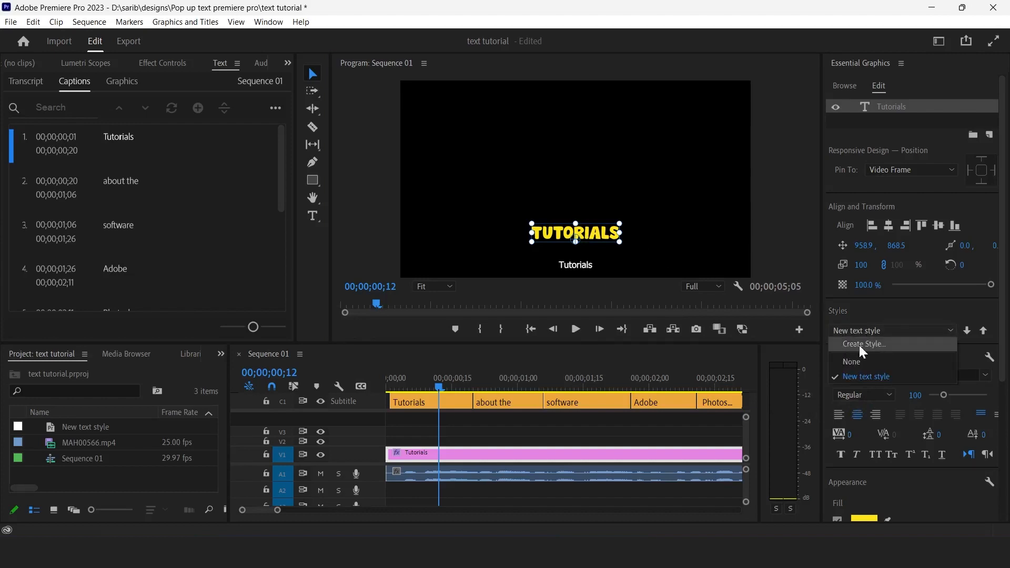
pyautogui.click(863, 344)
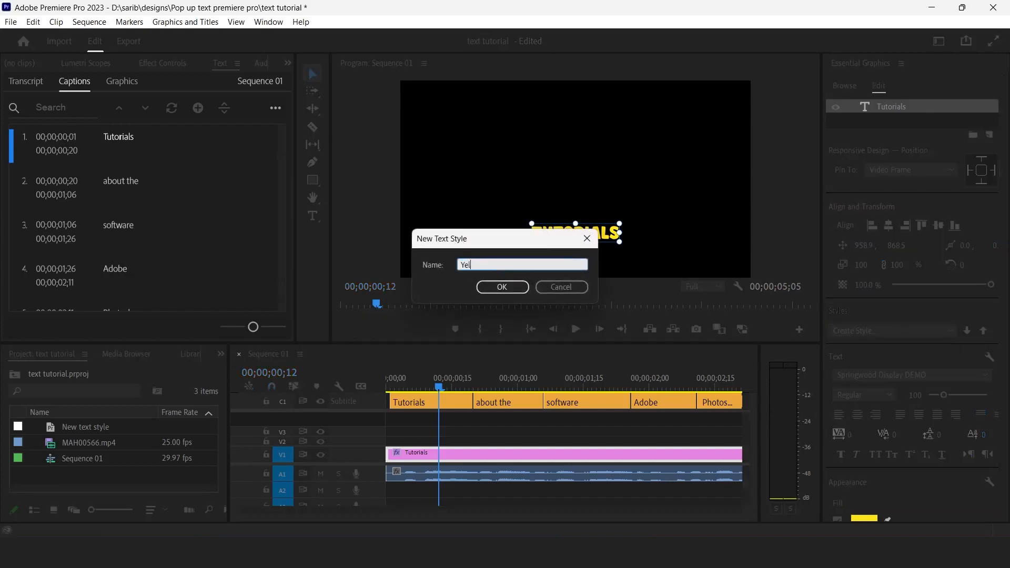
pyautogui.write('low text')
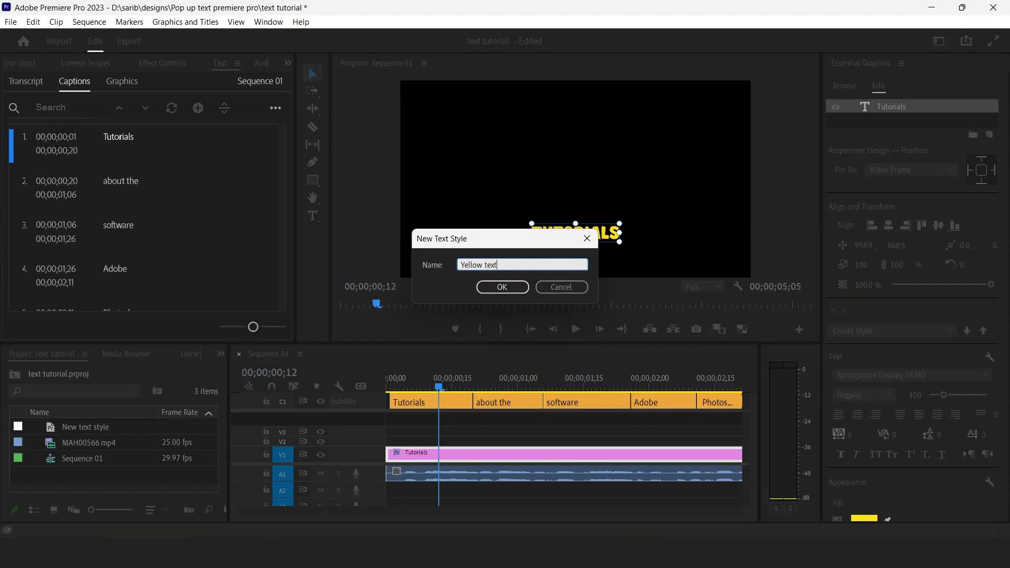
pyautogui.click(502, 287)
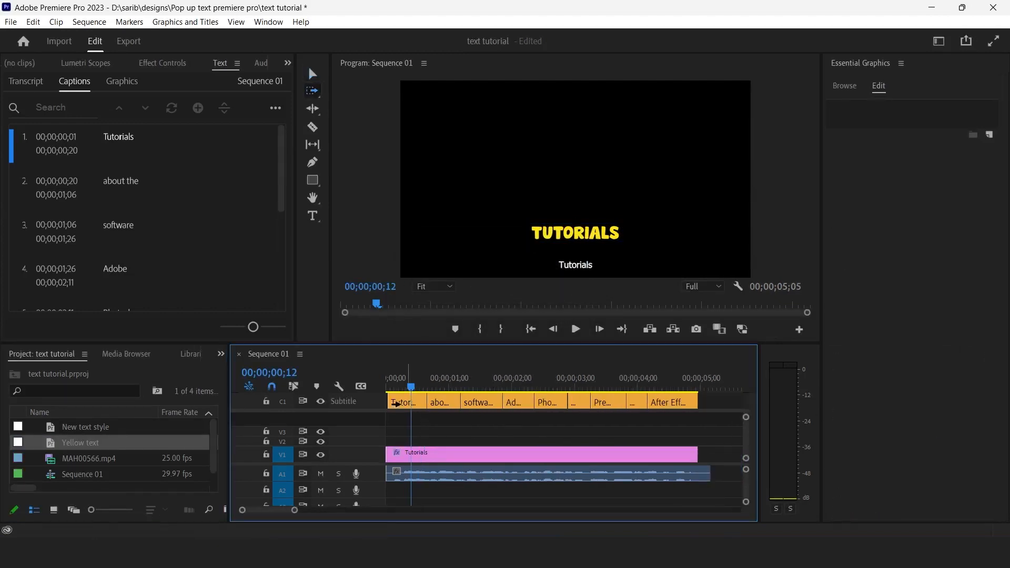
# Apply the Yellow text style to all captions and bring up the workspace layouts
pyautogui.click(539, 402)
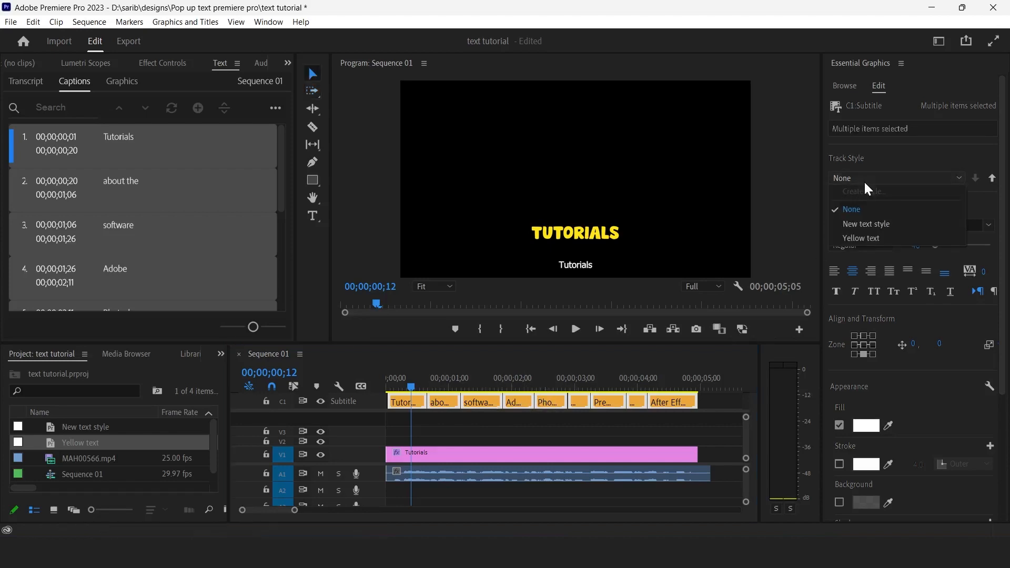
pyautogui.click(860, 238)
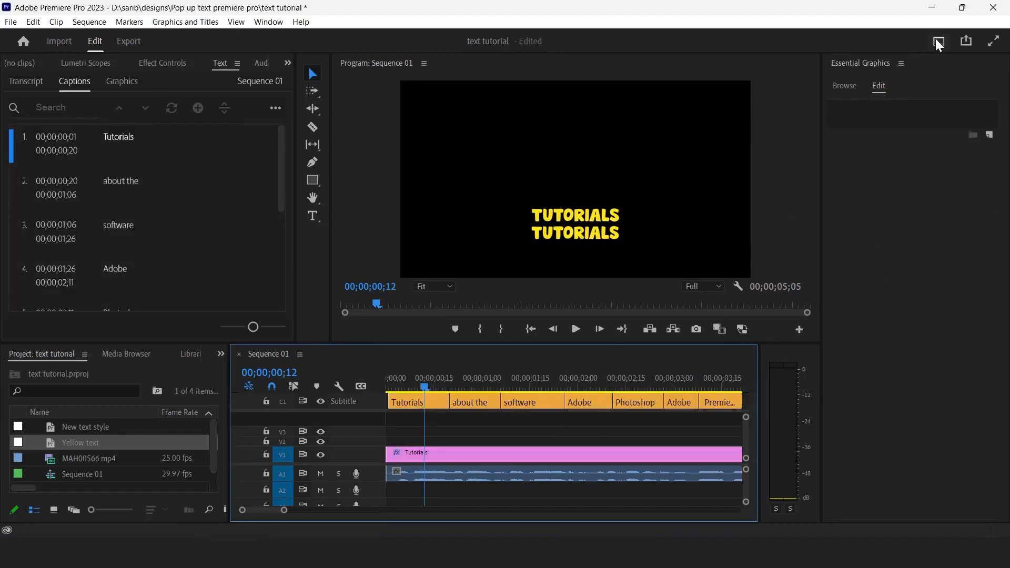
pyautogui.click(938, 41)
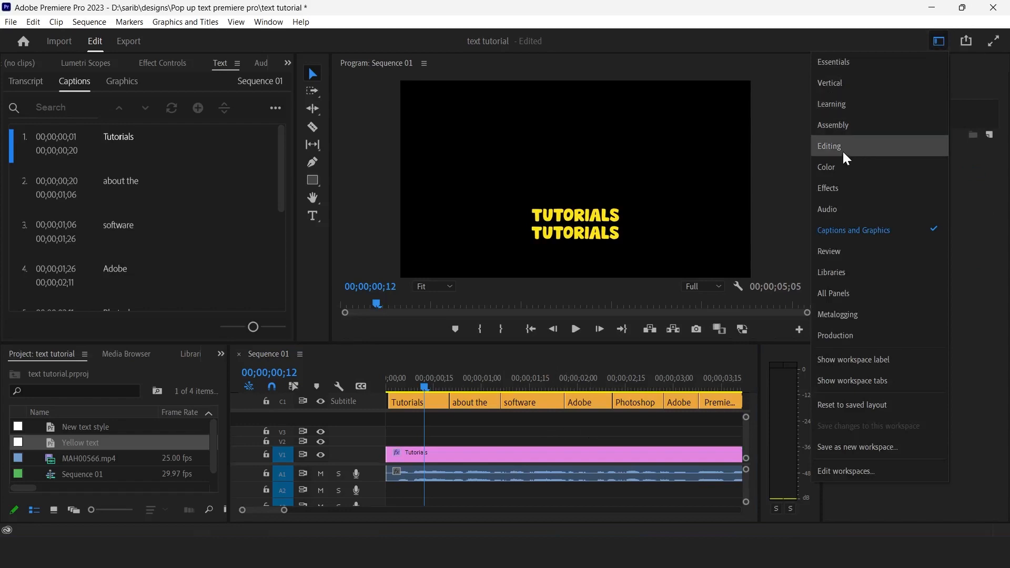
# Switch to the Editing workspace and select the graphic's Vector Motion effect
pyautogui.click(829, 146)
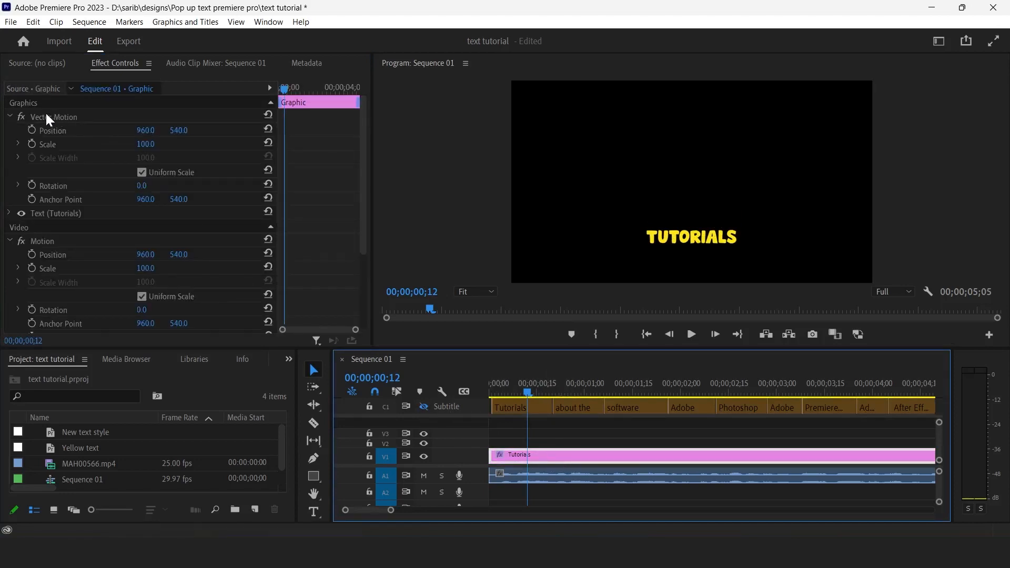
pyautogui.click(53, 117)
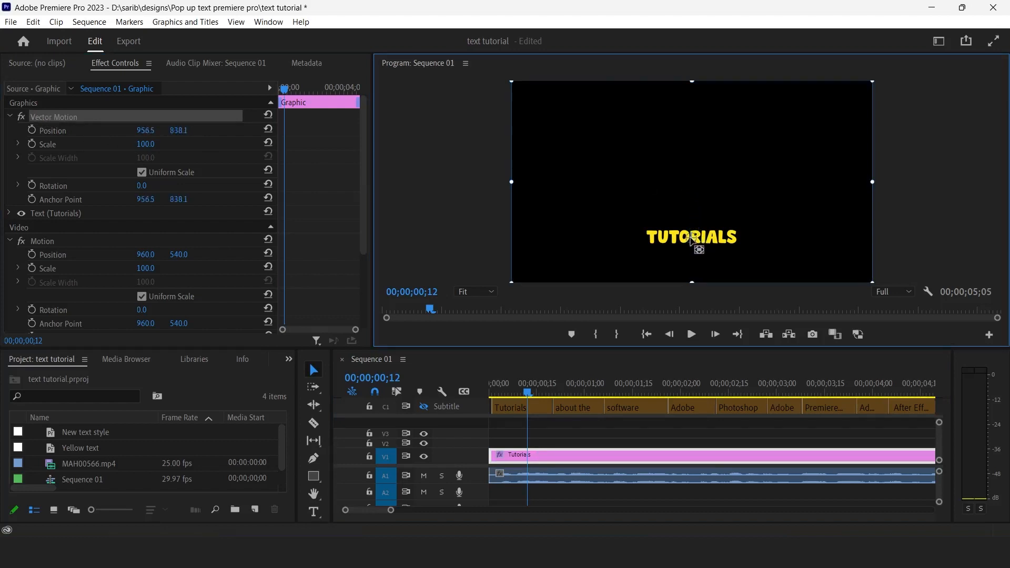
pyautogui.moveTo(651, 379)
pyautogui.write('ABOUT THE')
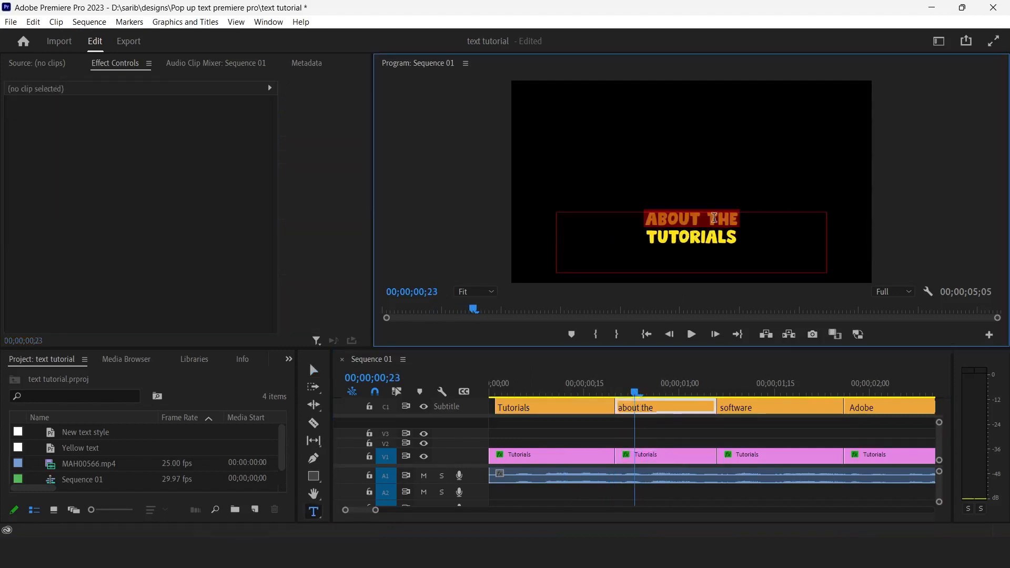
# Retype each split graphic clip's text to its caption word, e.g. Adobe, After
pyautogui.click(666, 455)
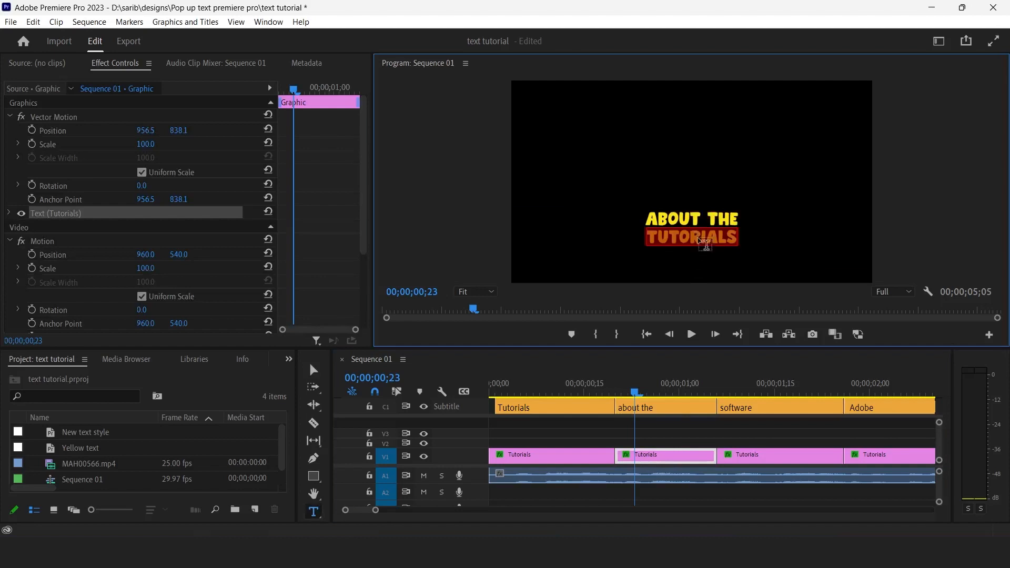
pyautogui.click(729, 393)
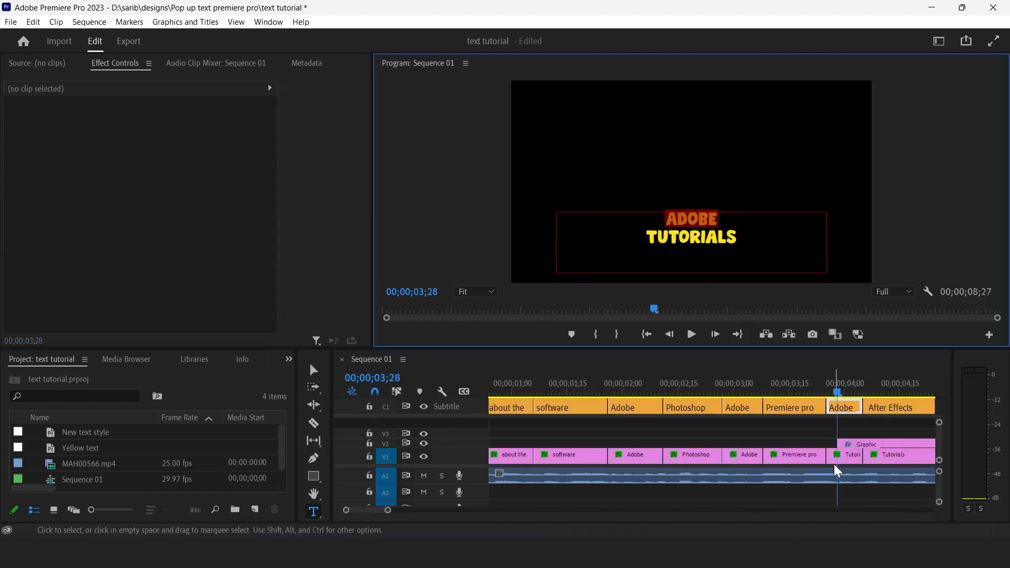
pyautogui.click(844, 454)
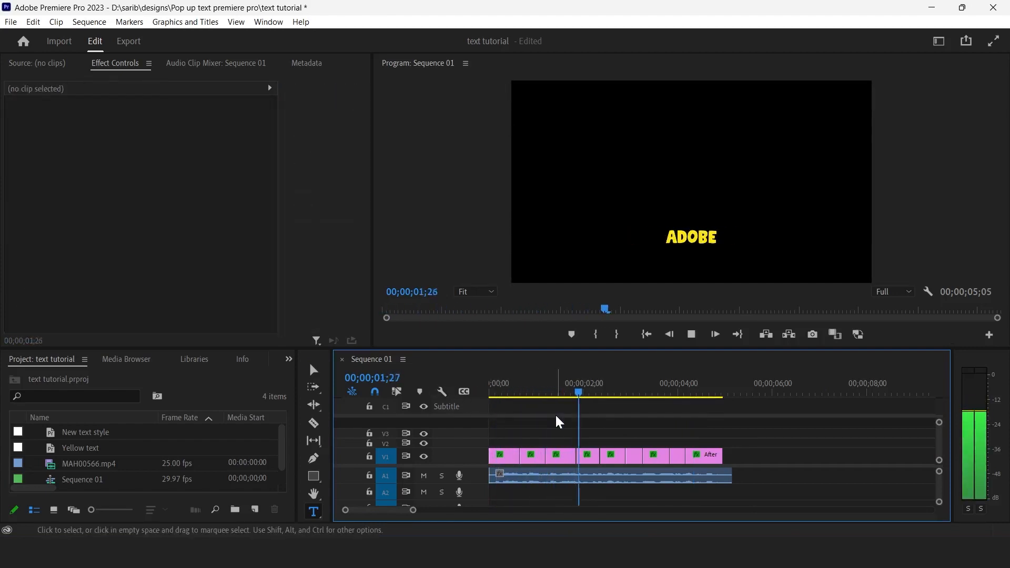
# Stop the sequence preview and show the Effects panel from the hidden panels list
pyautogui.click(672, 384)
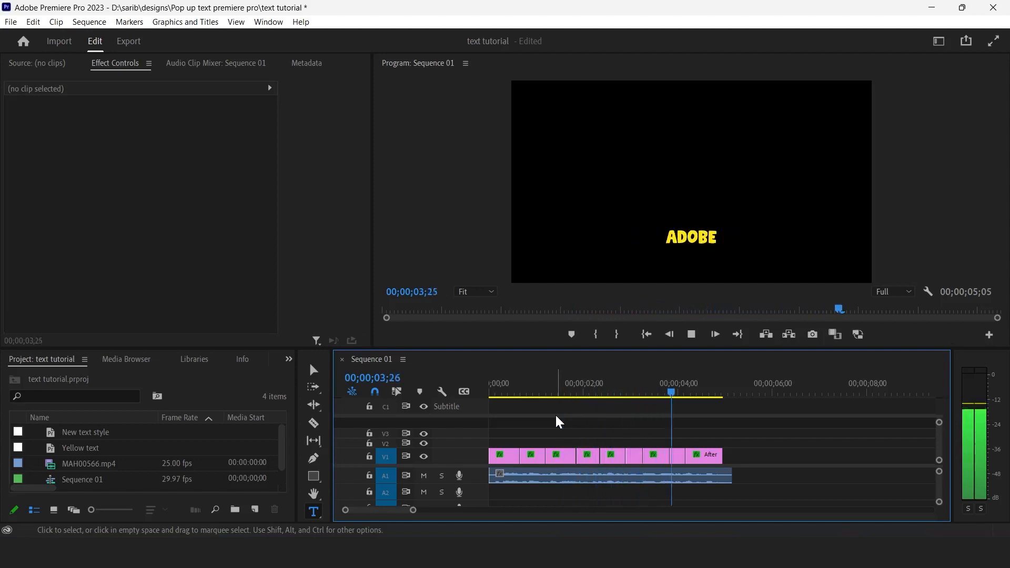
pyautogui.click(707, 454)
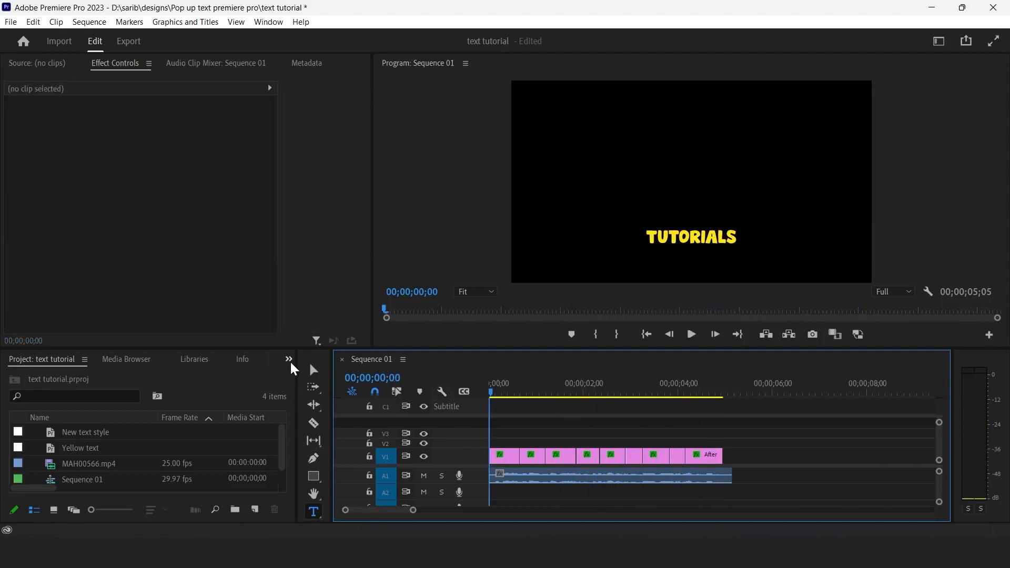
pyautogui.click(289, 359)
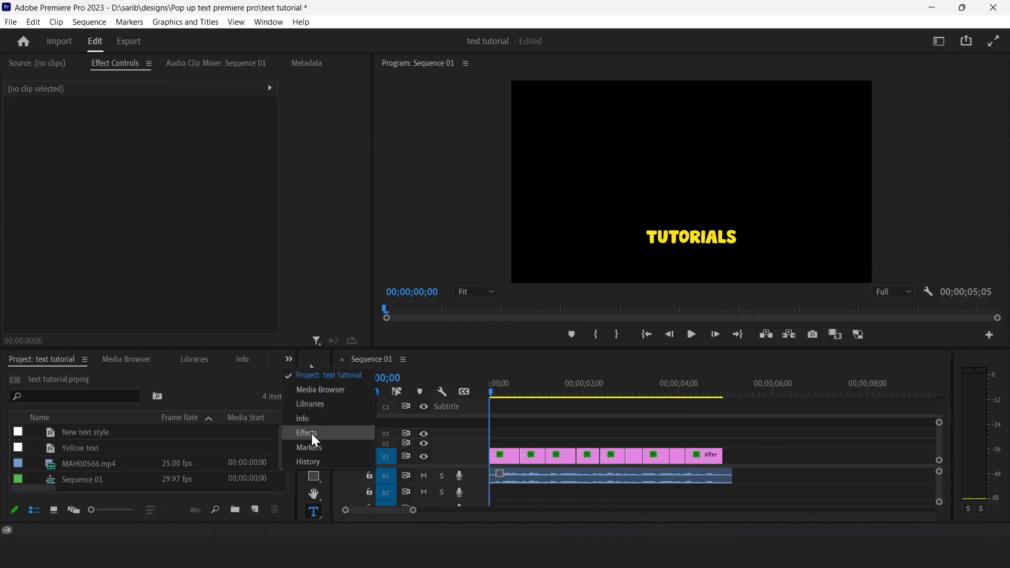
pyautogui.click(307, 433)
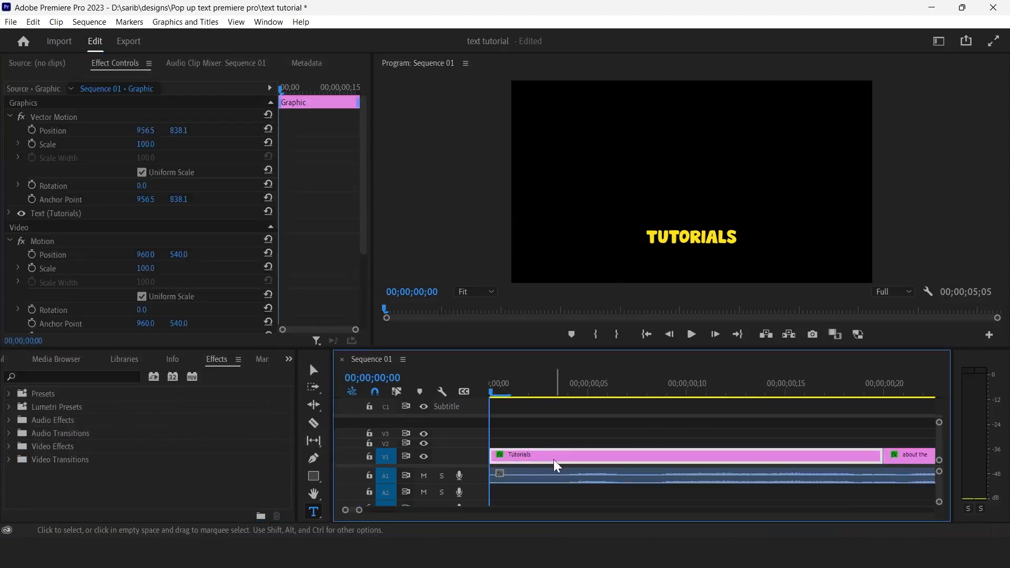
# Add eased bounce Scale keyframes to the first Tutorials clip's Vector Motion
pyautogui.click(47, 144)
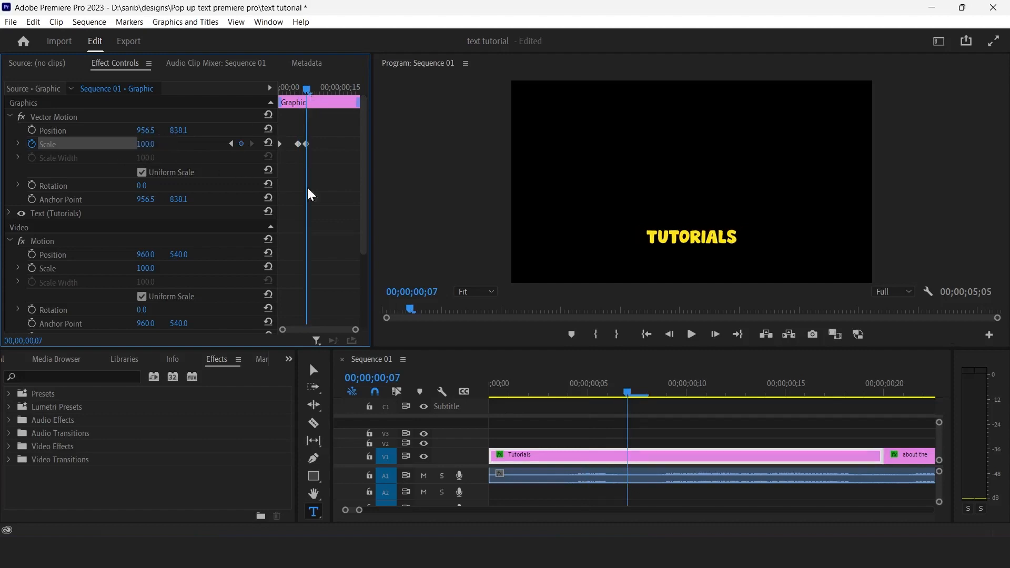
pyautogui.rightClick(310, 144)
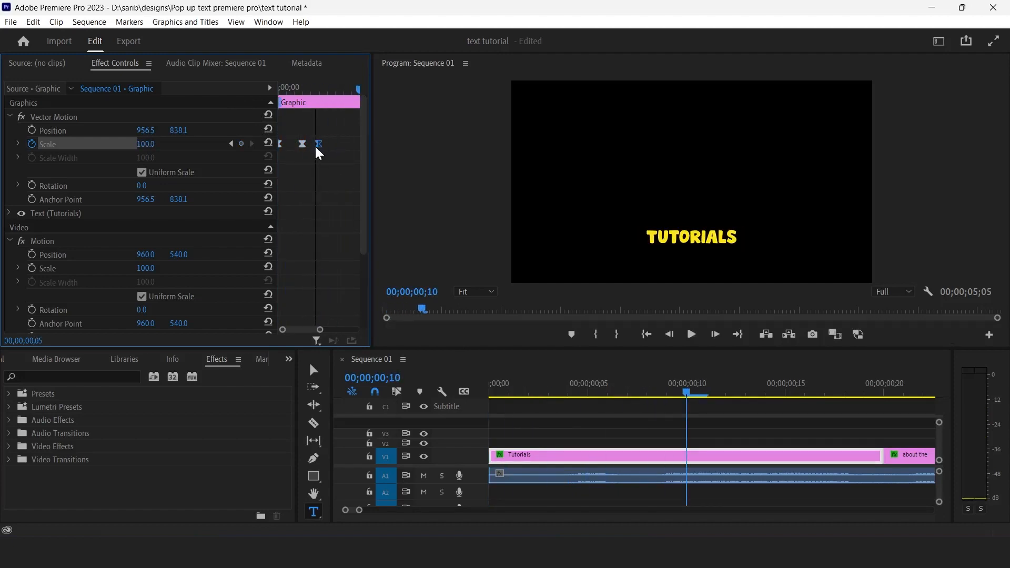
pyautogui.click(690, 333)
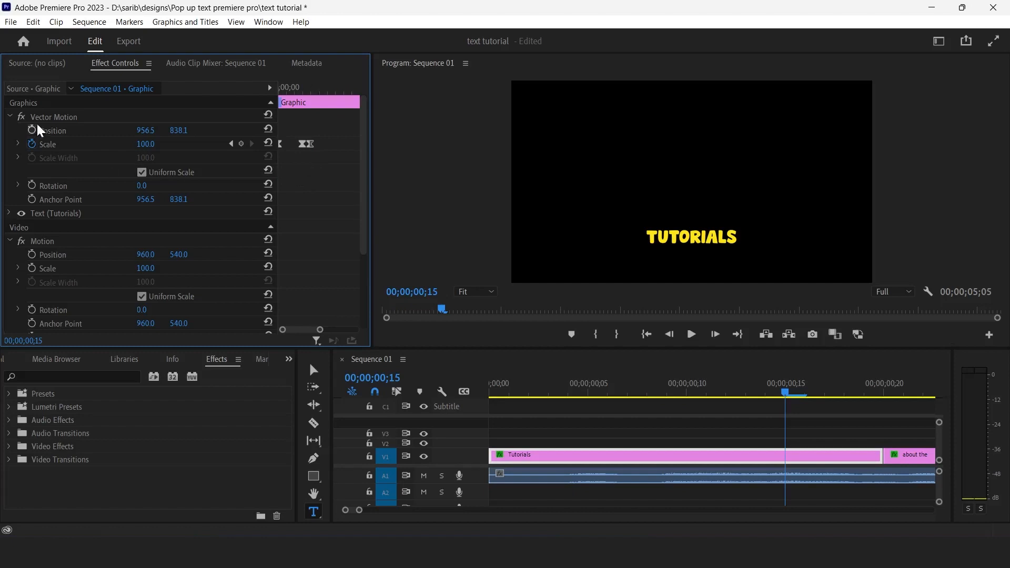
# Save the Vector Motion scale animation as a preset named 'Pop up text'
pyautogui.rightClick(54, 117)
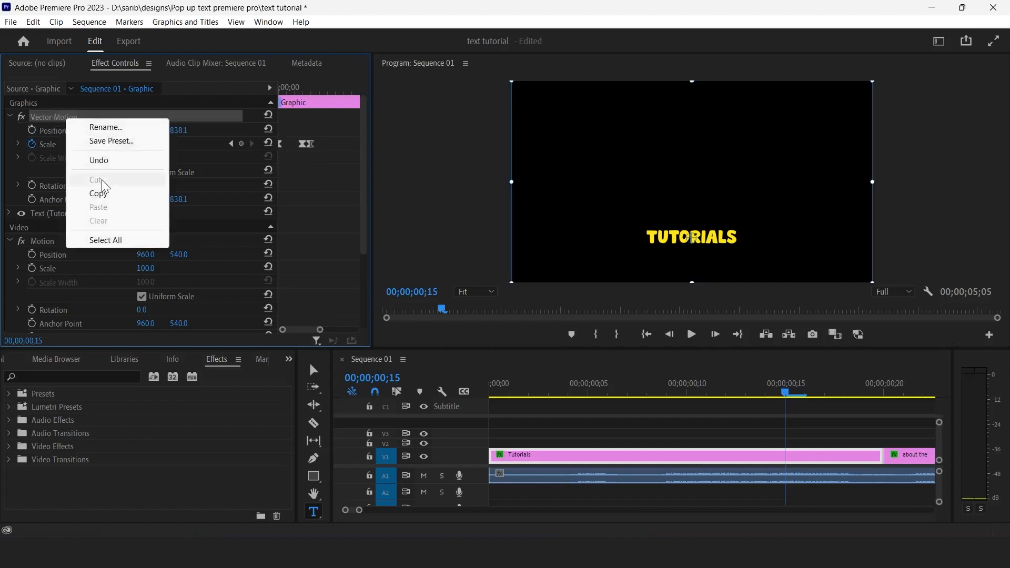
pyautogui.click(110, 140)
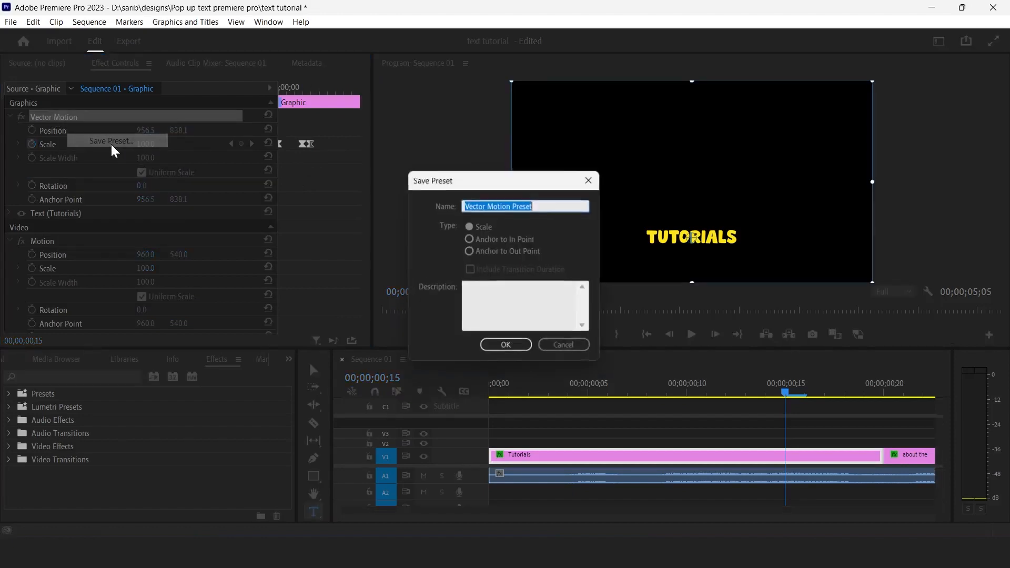
pyautogui.write('Pop')
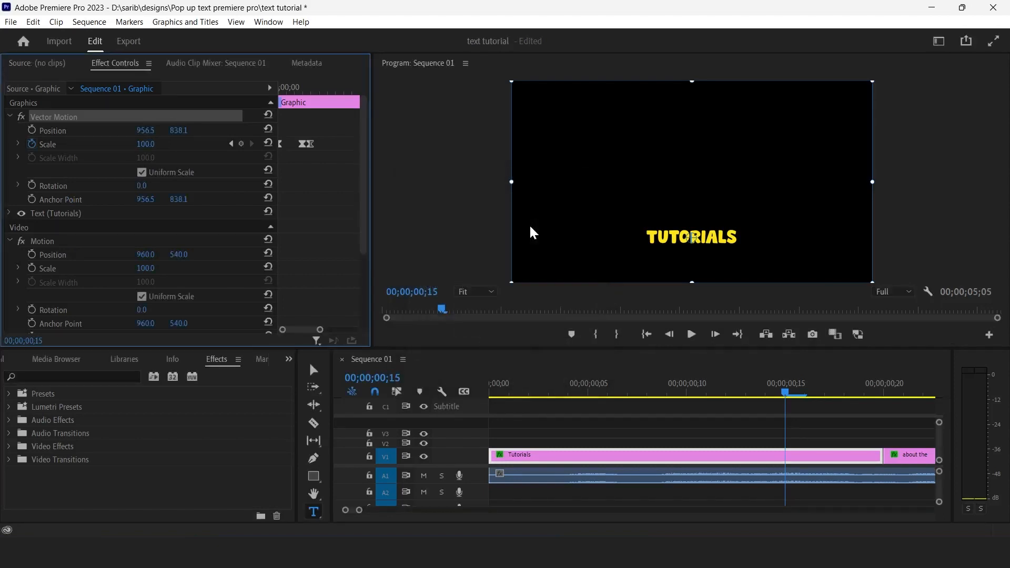
# Apply the 'Pop up text' preset to all V1 graphic clips and play the captions
pyautogui.click(700, 435)
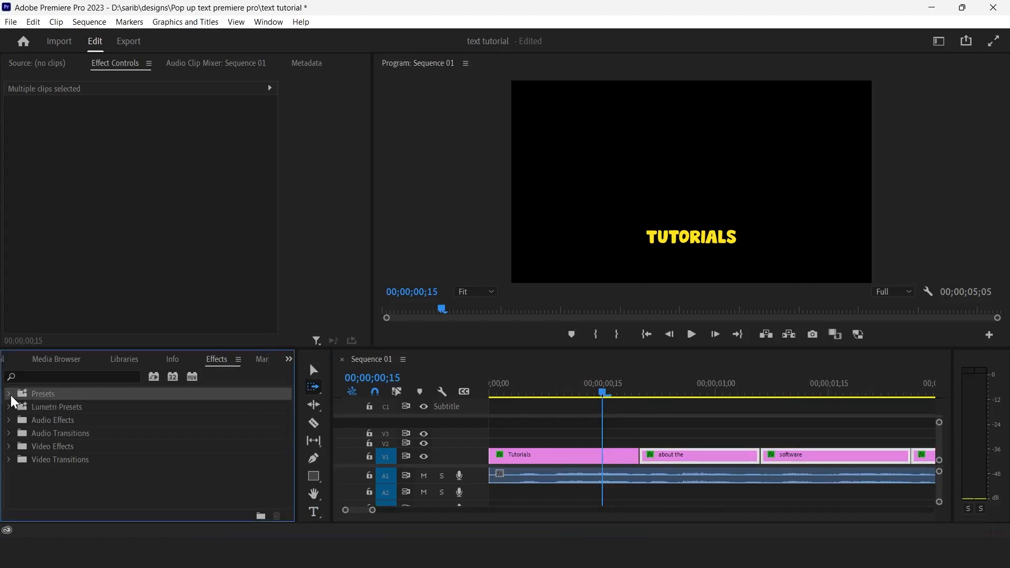
pyautogui.click(9, 394)
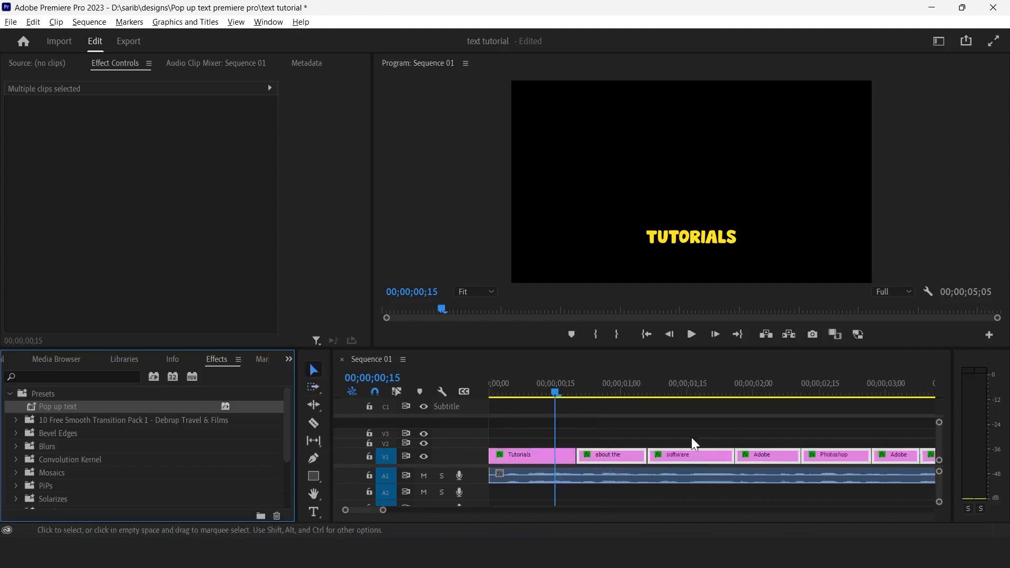
pyautogui.click(691, 334)
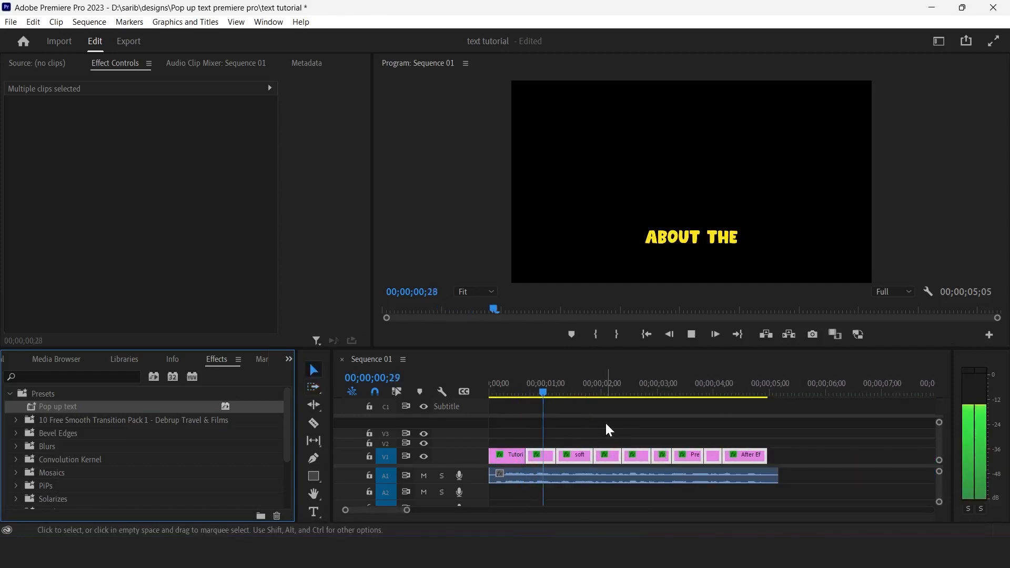